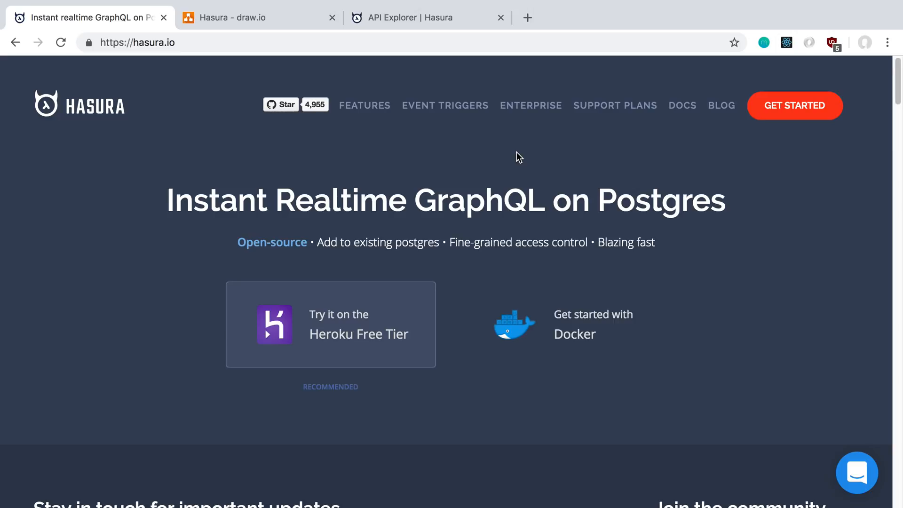
# Switch from the Hasura homepage to the 'Hasura - draw.io' architecture diagram
pyautogui.click(254, 17)
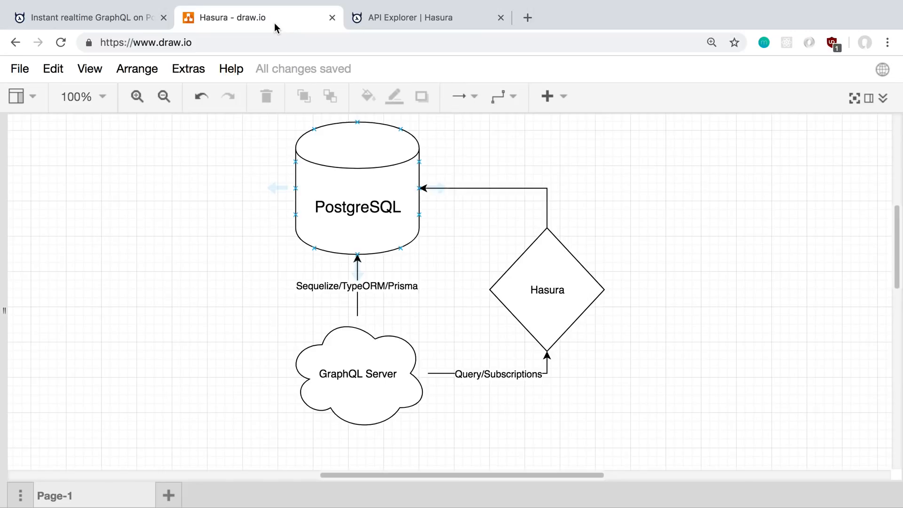
pyautogui.click(127, 310)
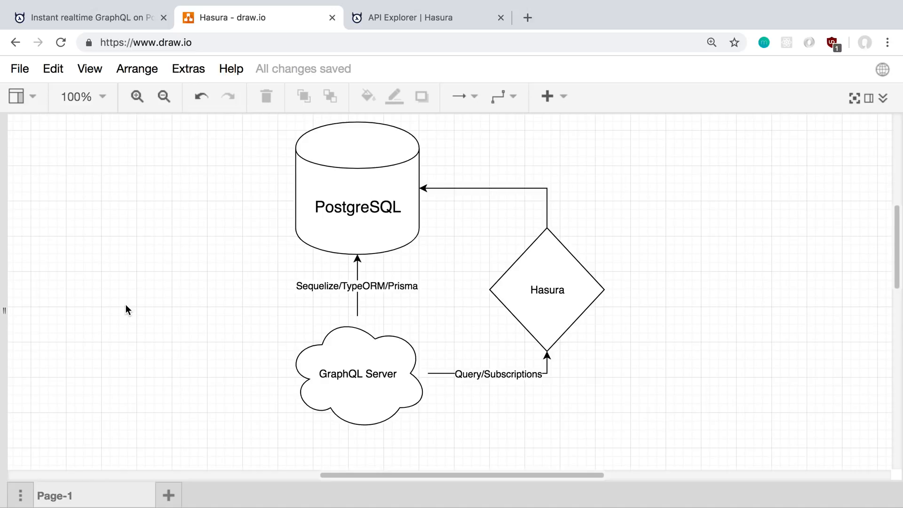
pyautogui.click(546, 290)
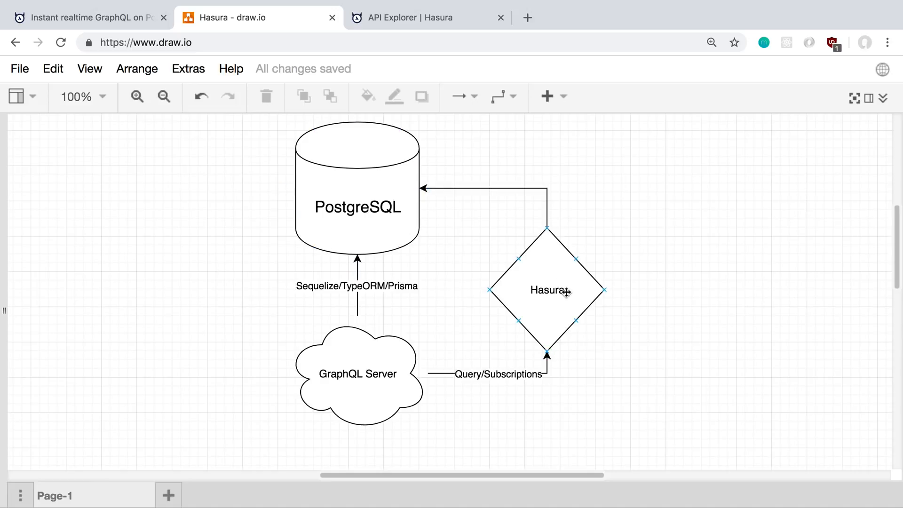
pyautogui.click(357, 373)
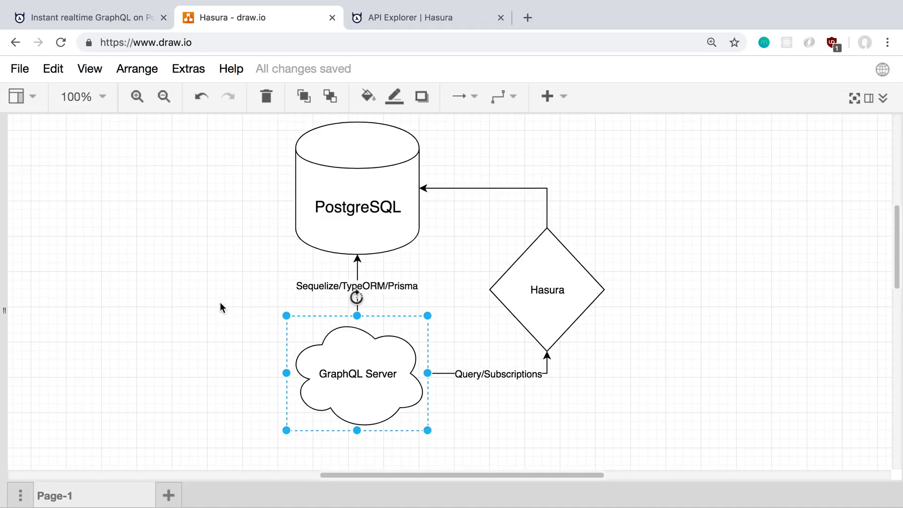
pyautogui.click(356, 207)
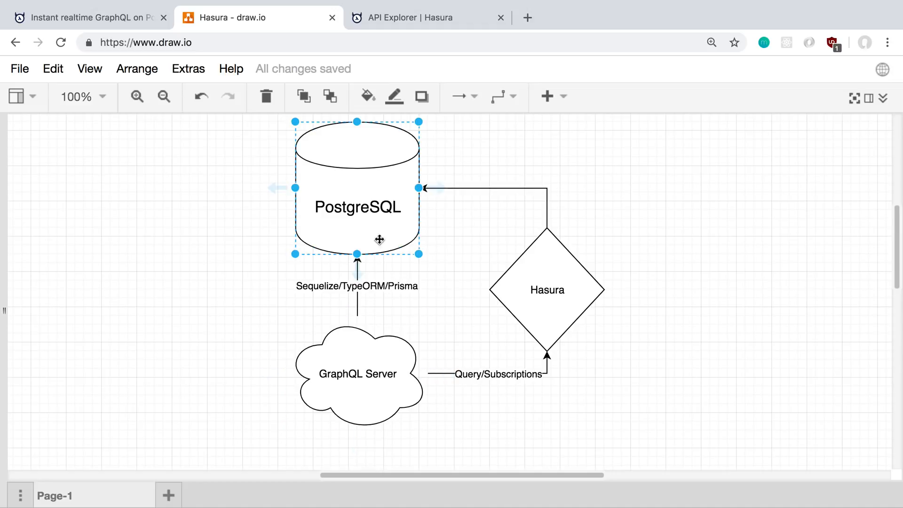
pyautogui.click(356, 373)
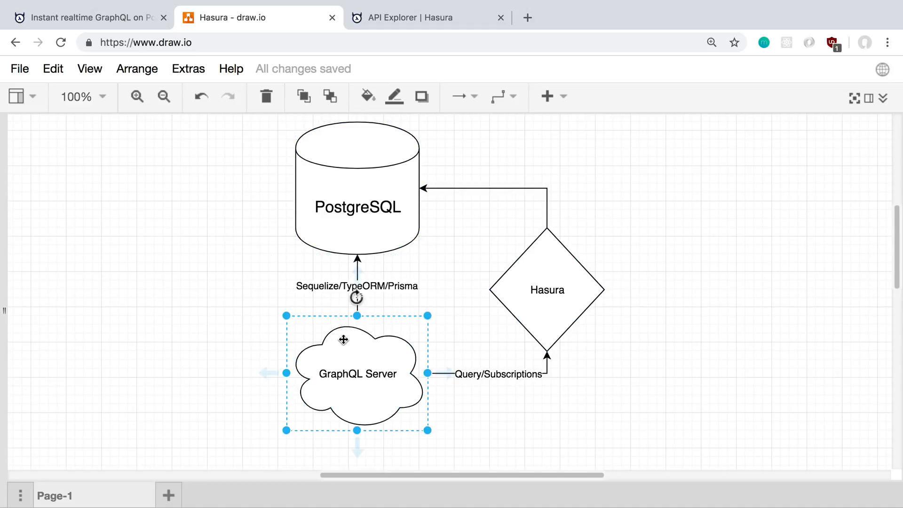
pyautogui.moveTo(404, 298)
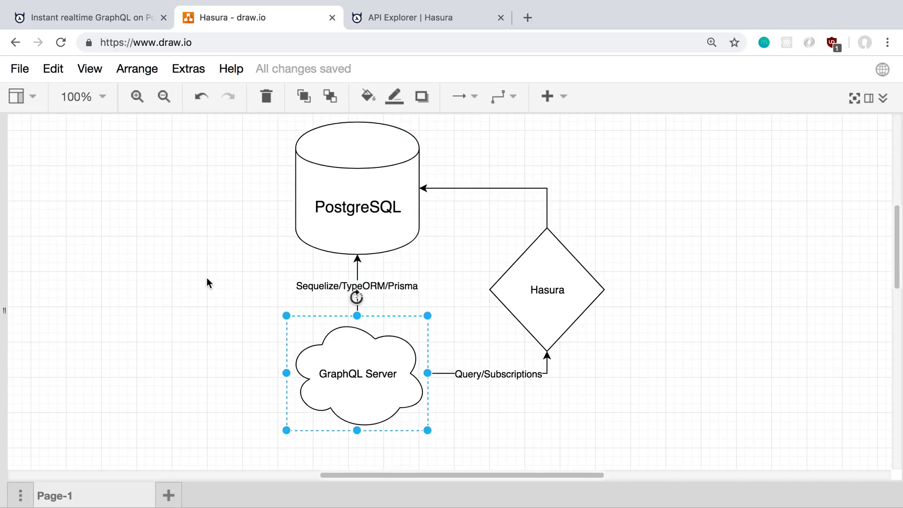
pyautogui.click(208, 282)
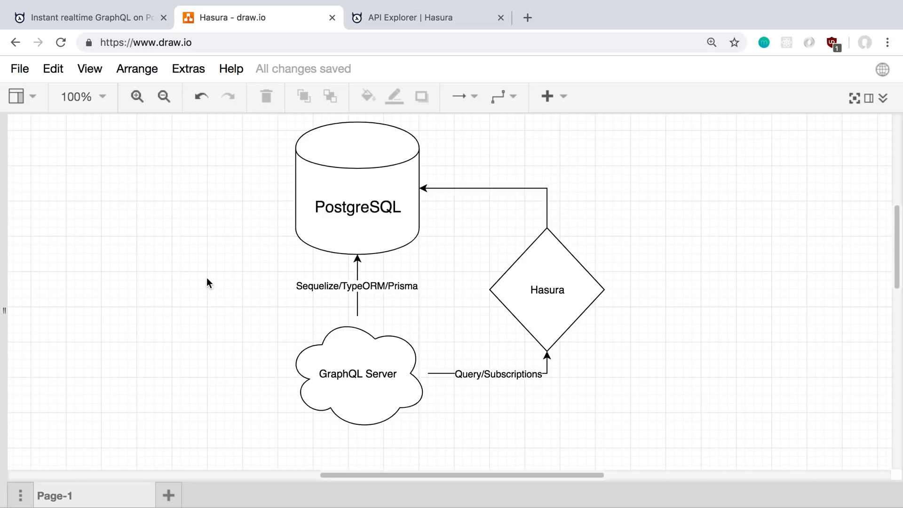
pyautogui.moveTo(307, 263)
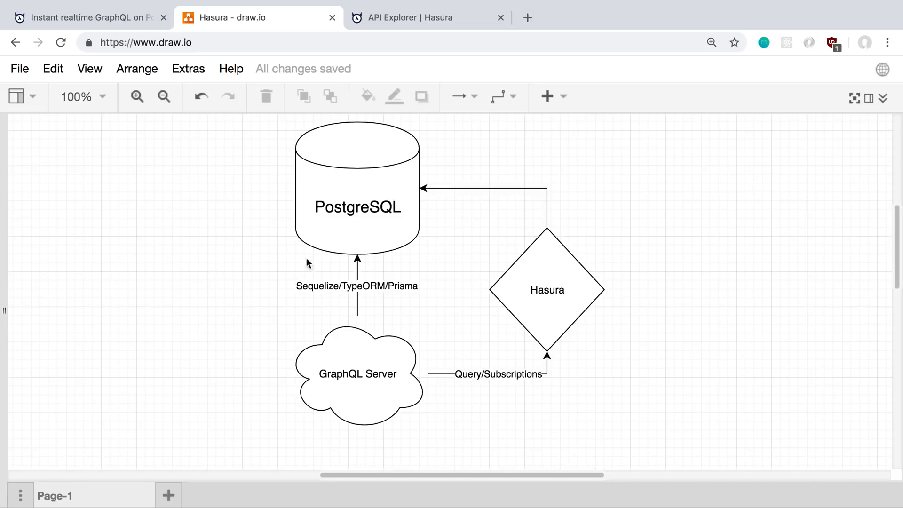
pyautogui.click(547, 290)
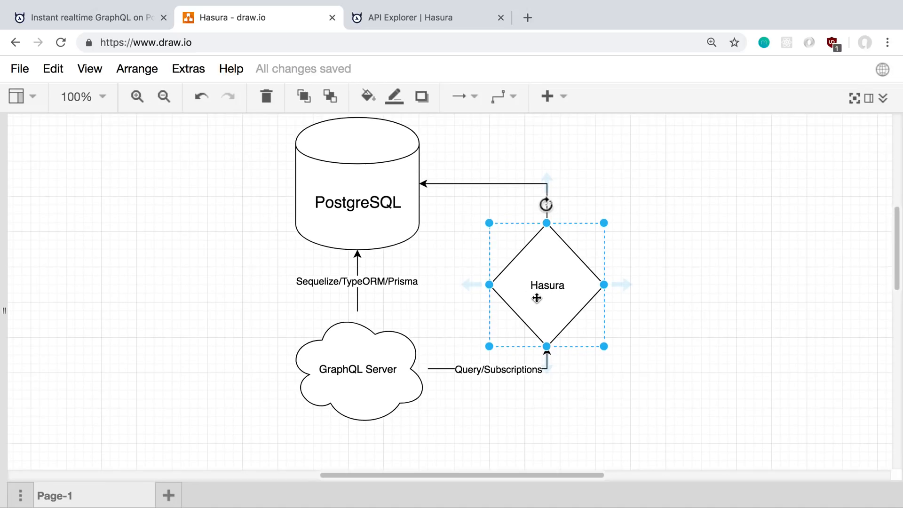
pyautogui.moveTo(589, 346)
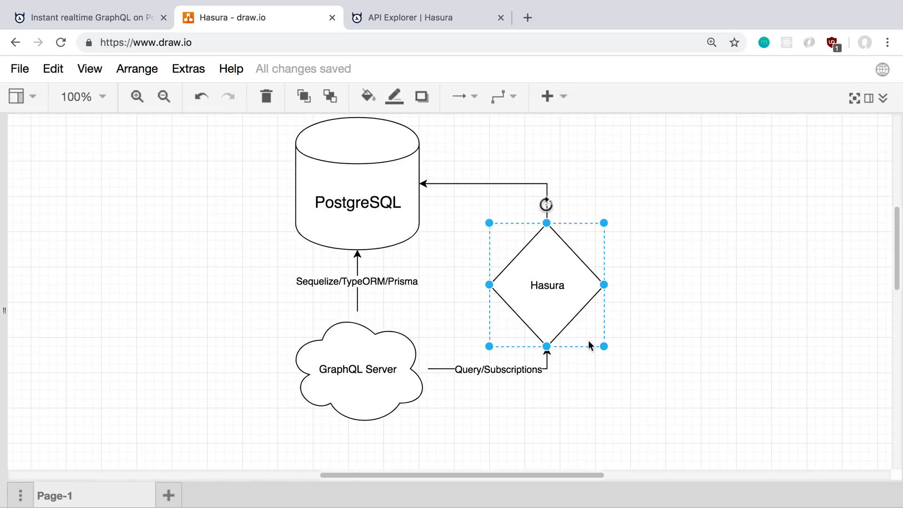
pyautogui.moveTo(546, 273)
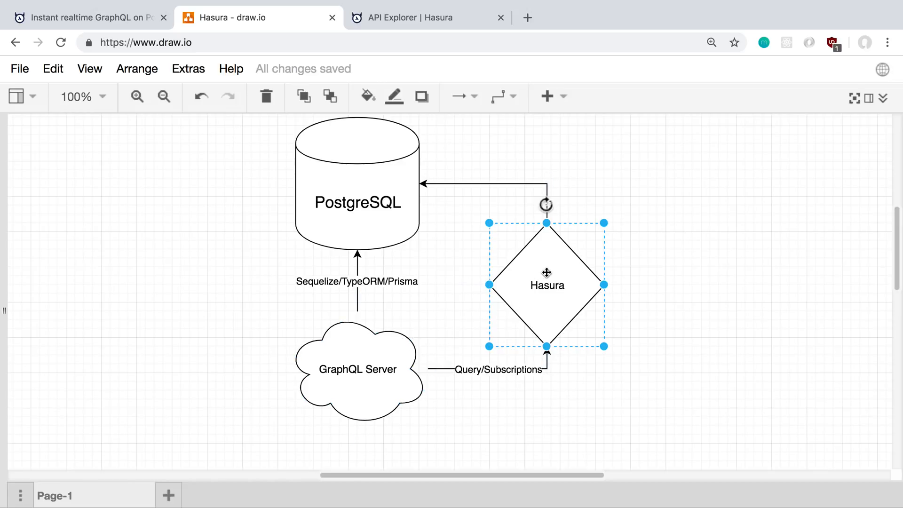
# Point out the GraphQL Server cloud and other diagram shapes, then bring up the Hasura API Explorer
pyautogui.click(357, 369)
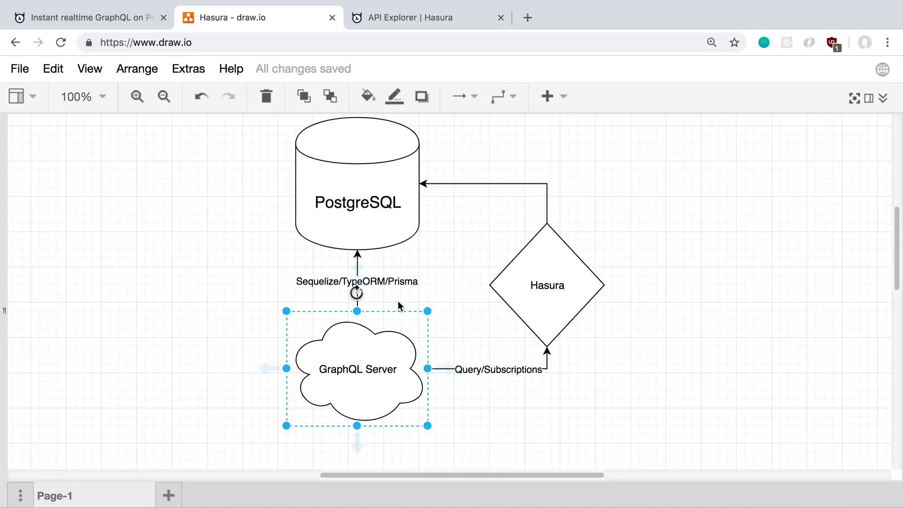
pyautogui.moveTo(383, 396)
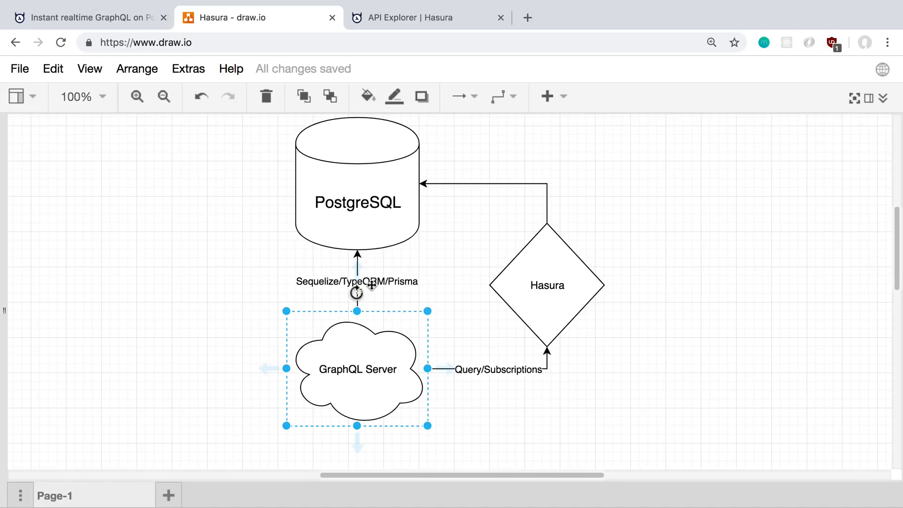
pyautogui.click(547, 285)
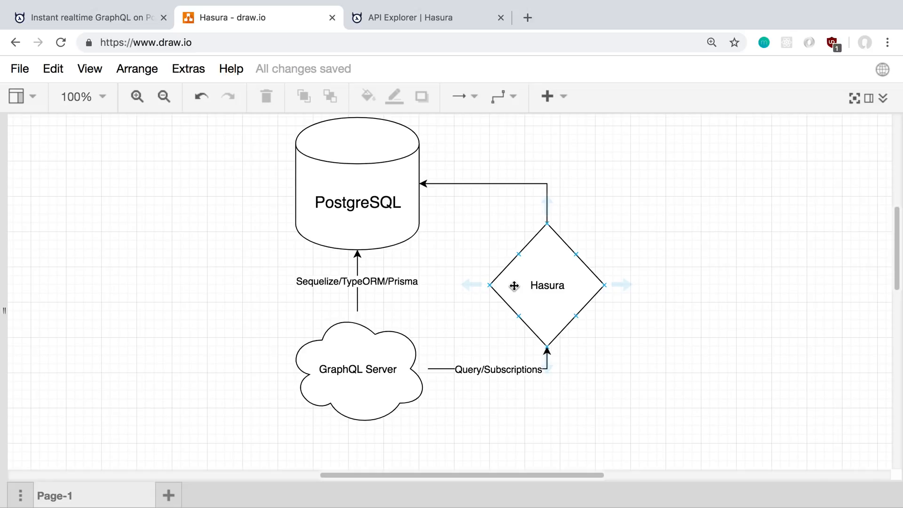
pyautogui.moveTo(606, 220)
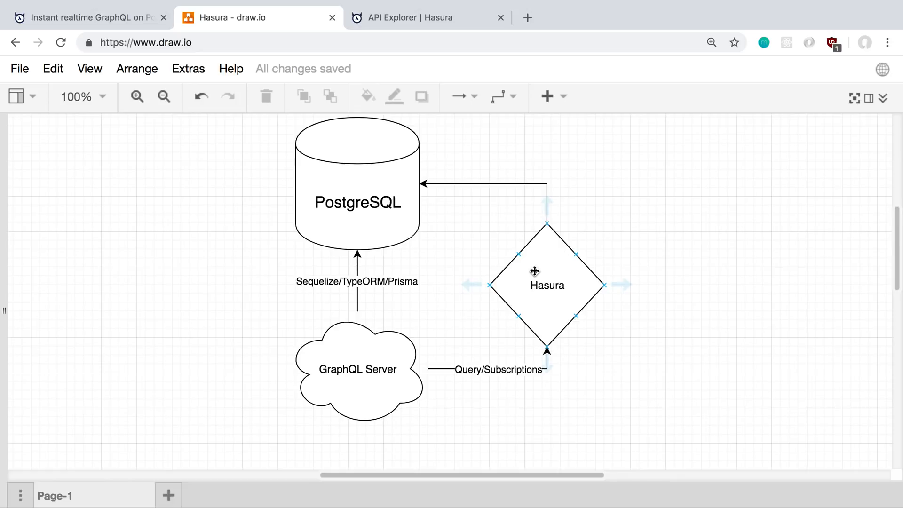
pyautogui.click(669, 197)
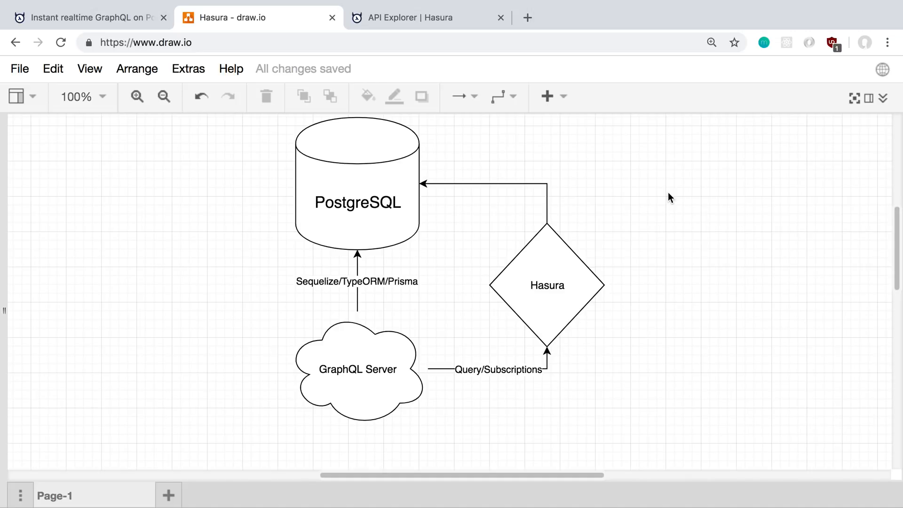
pyautogui.click(546, 285)
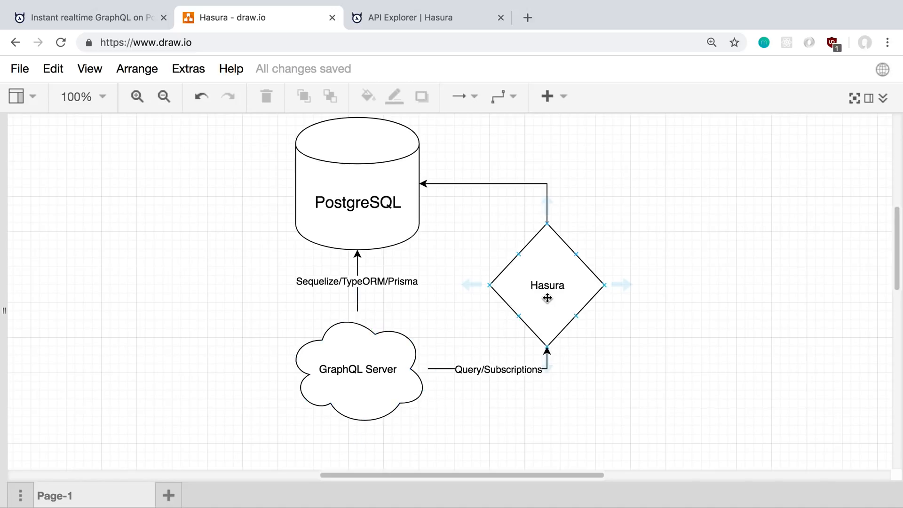
pyautogui.click(257, 274)
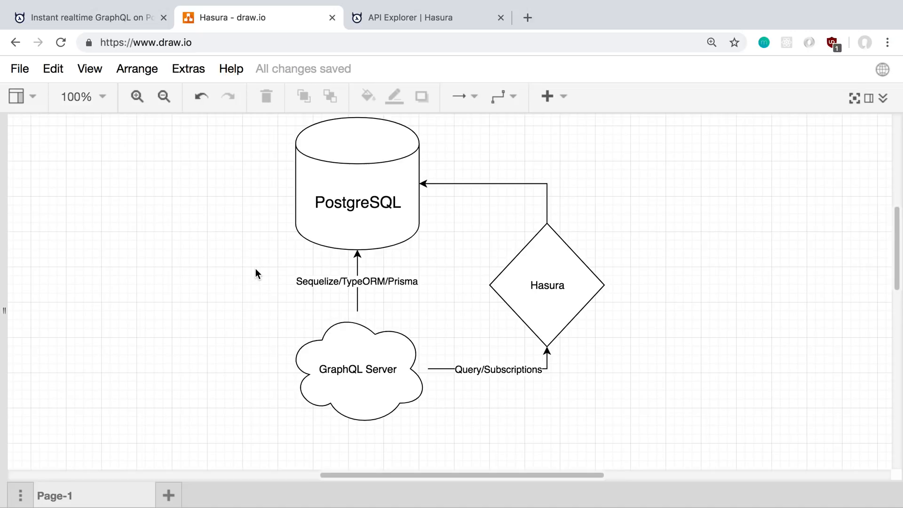
pyautogui.click(357, 368)
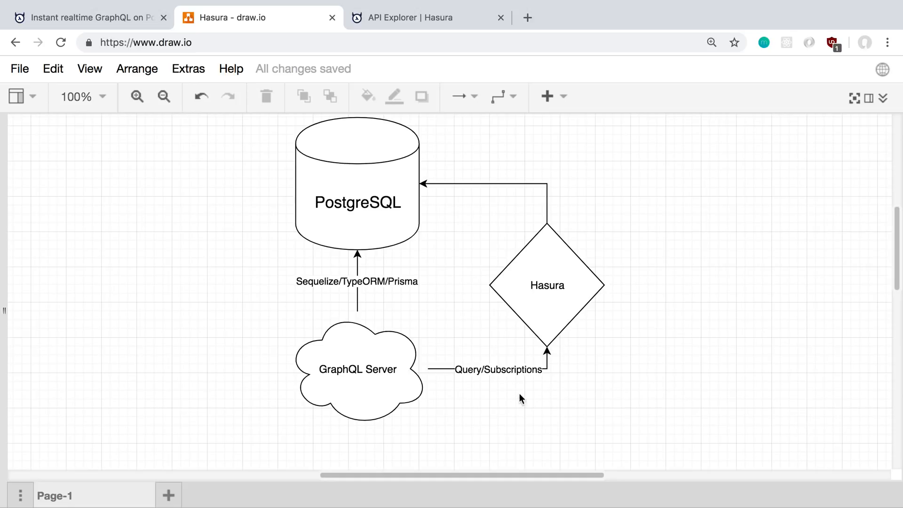
pyautogui.moveTo(646, 317)
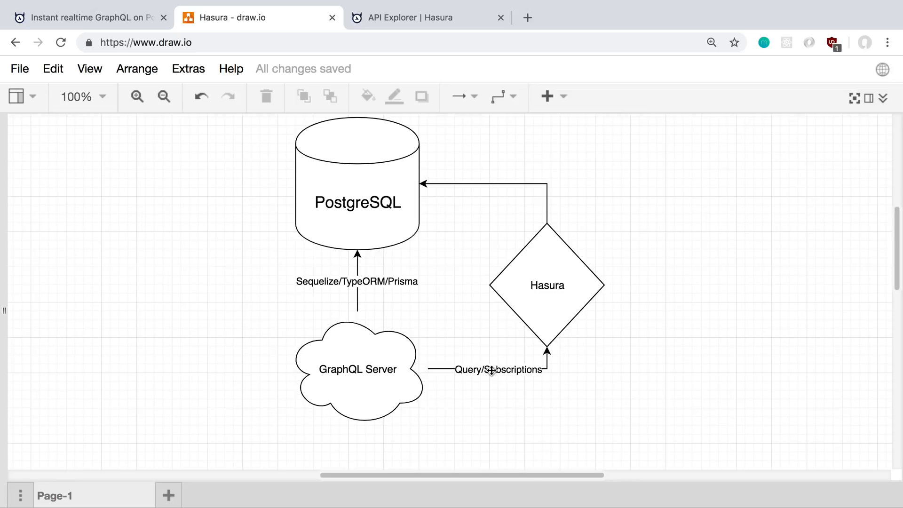
pyautogui.moveTo(713, 311)
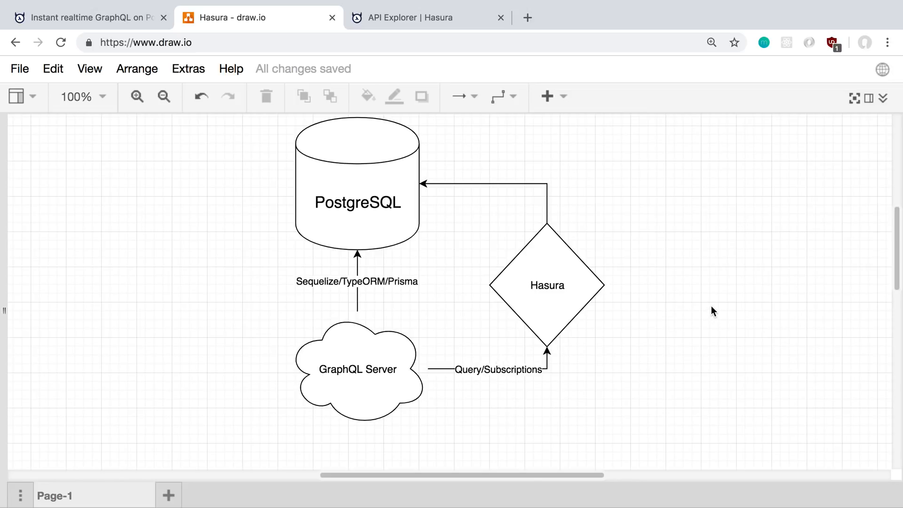
pyautogui.click(357, 370)
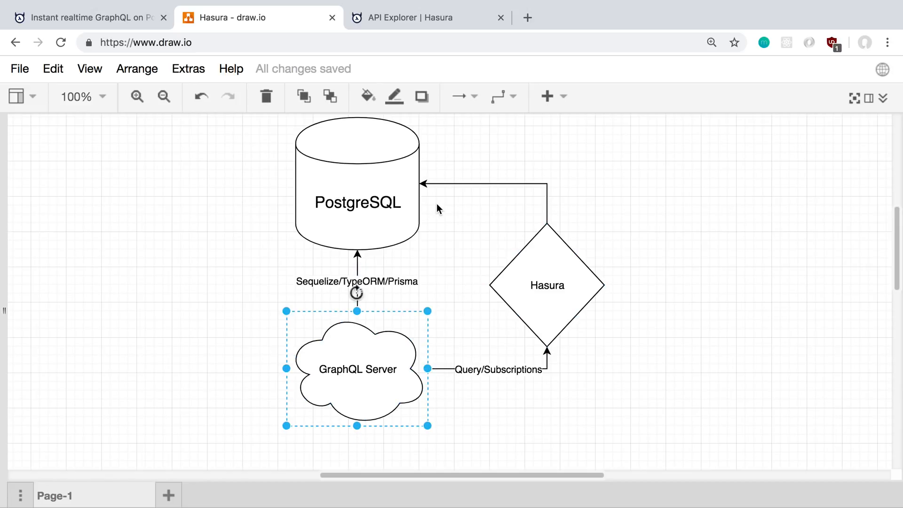
pyautogui.click(621, 195)
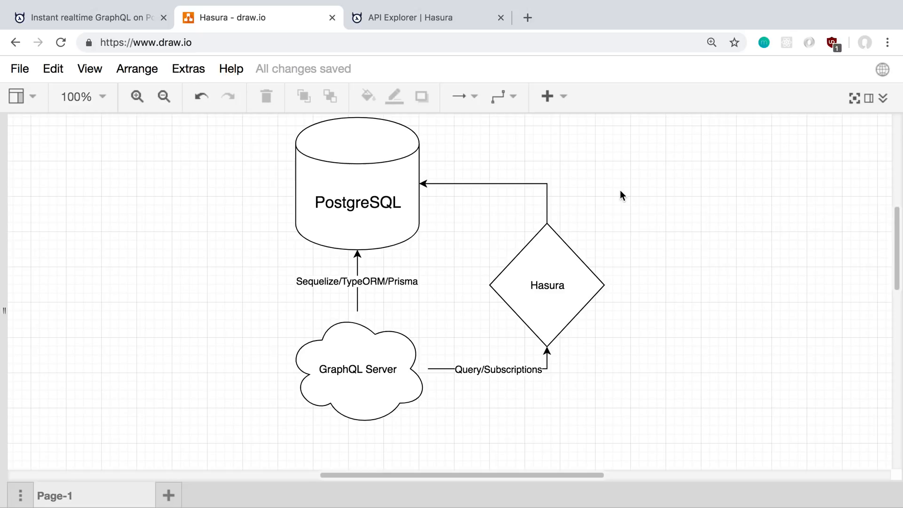
pyautogui.moveTo(506, 221)
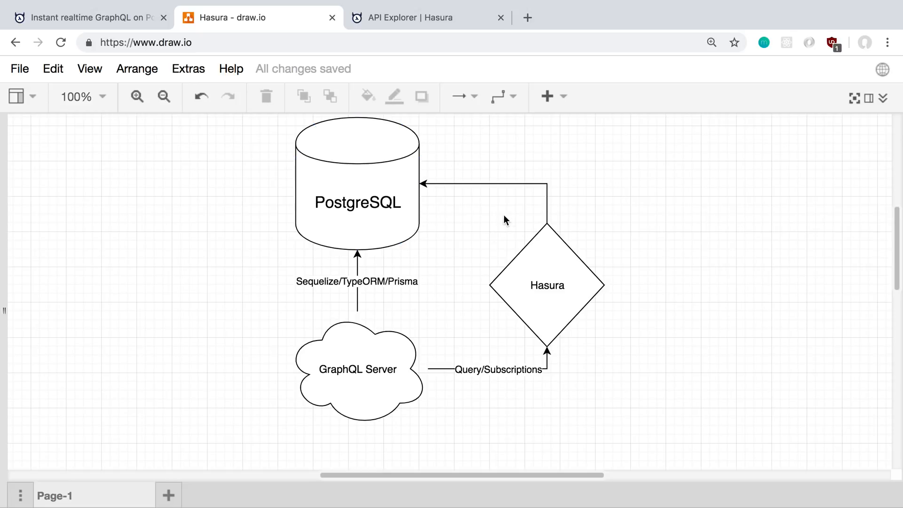
pyautogui.click(357, 369)
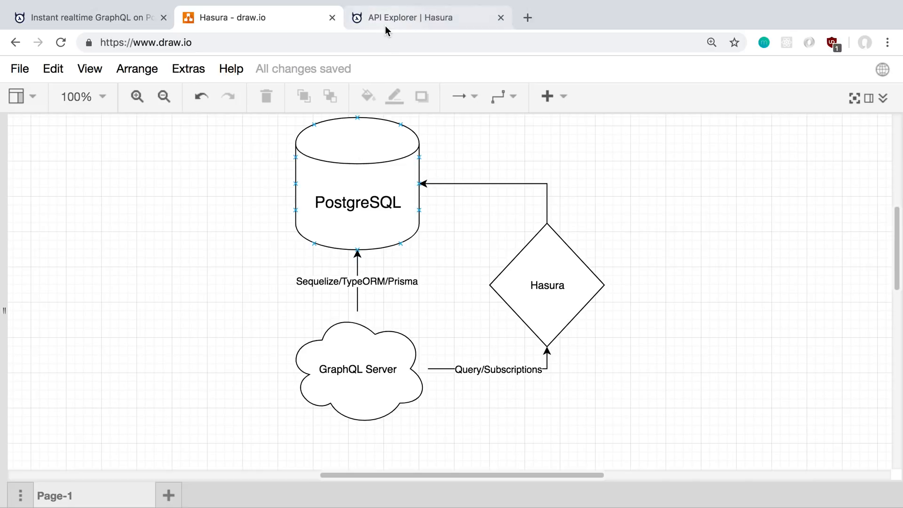
pyautogui.click(420, 17)
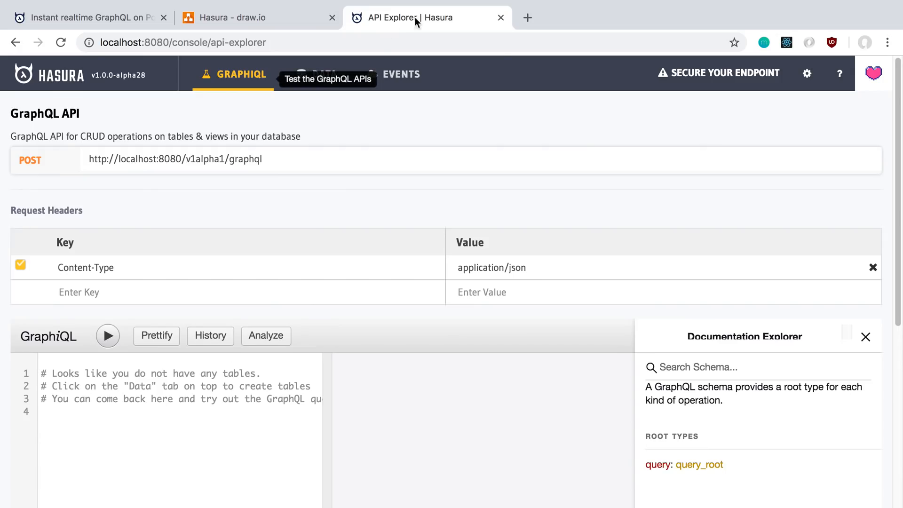
pyautogui.moveTo(458, 115)
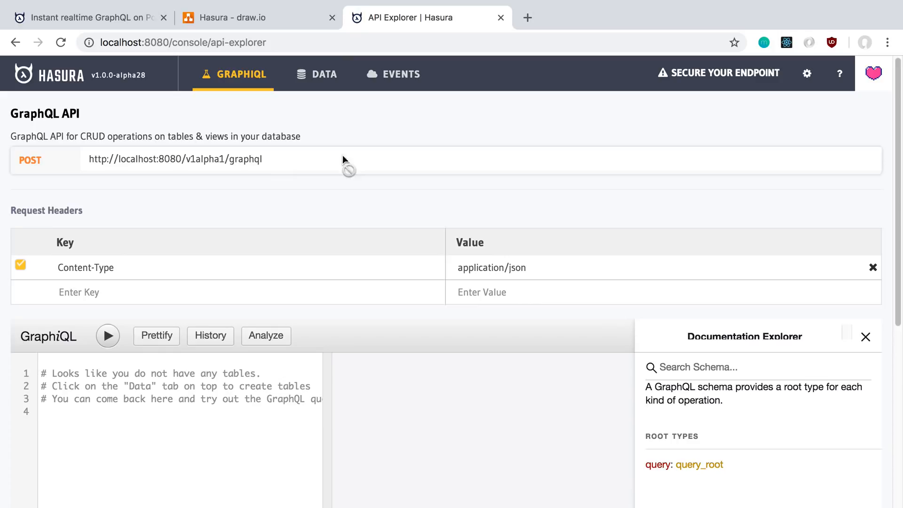
pyautogui.moveTo(357, 117)
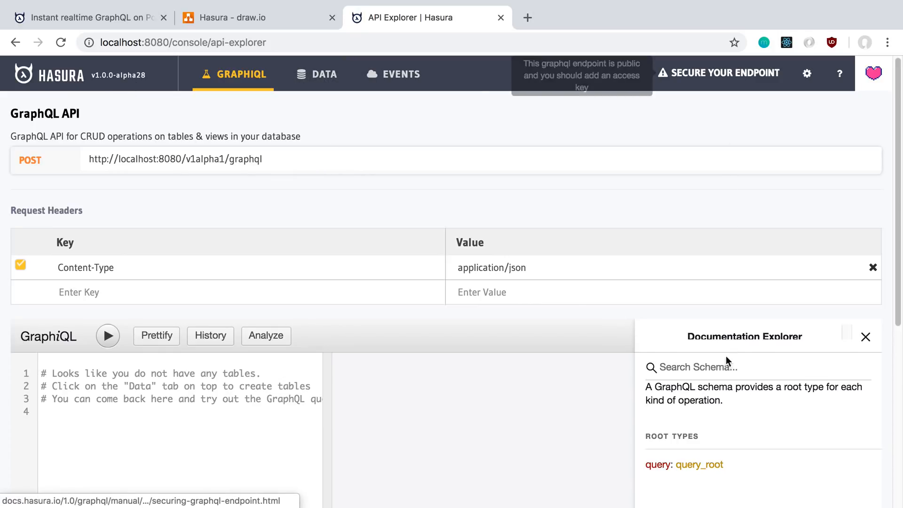
# Confirm query_root has no fields in the GraphiQL docs, then view the empty public schema under Data
pyautogui.scroll(-3)
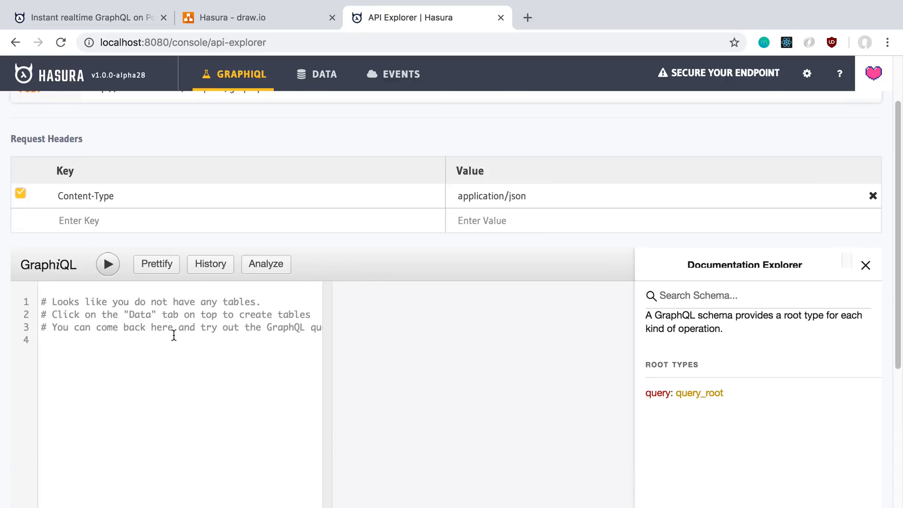
pyautogui.scroll(-3)
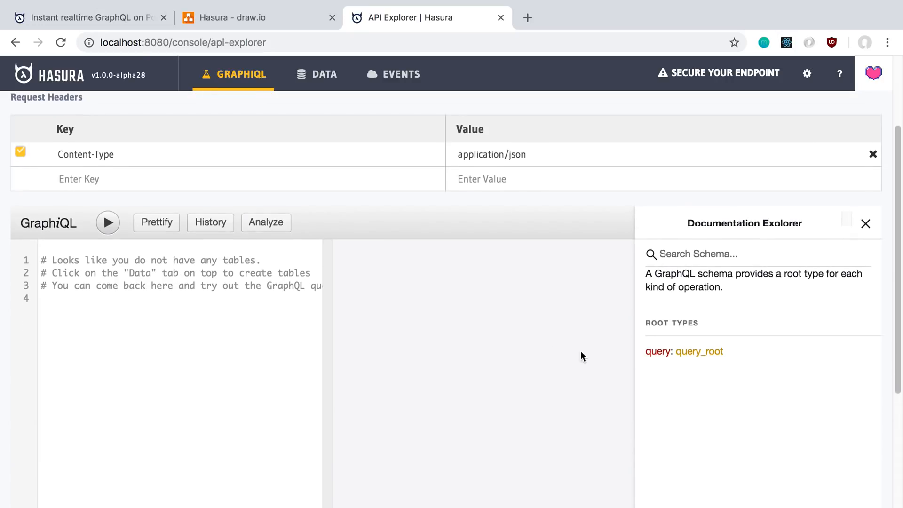
pyautogui.click(700, 352)
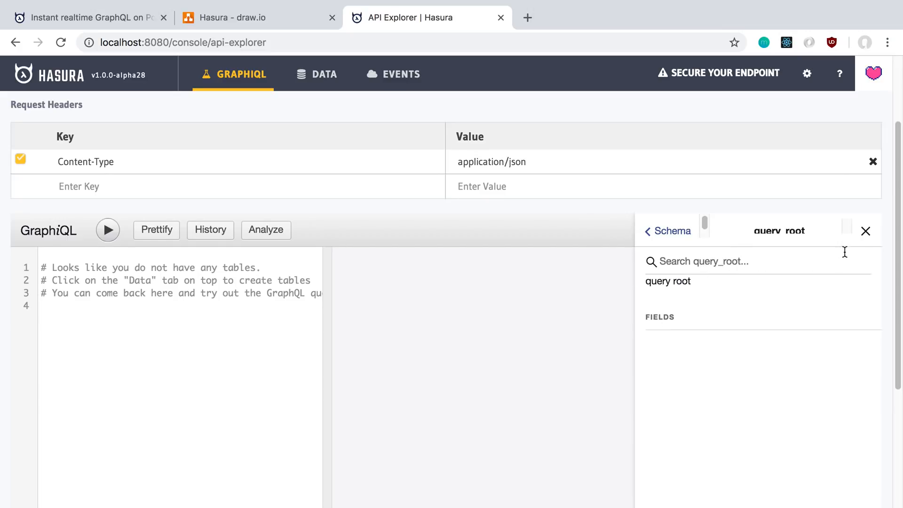
pyautogui.click(317, 74)
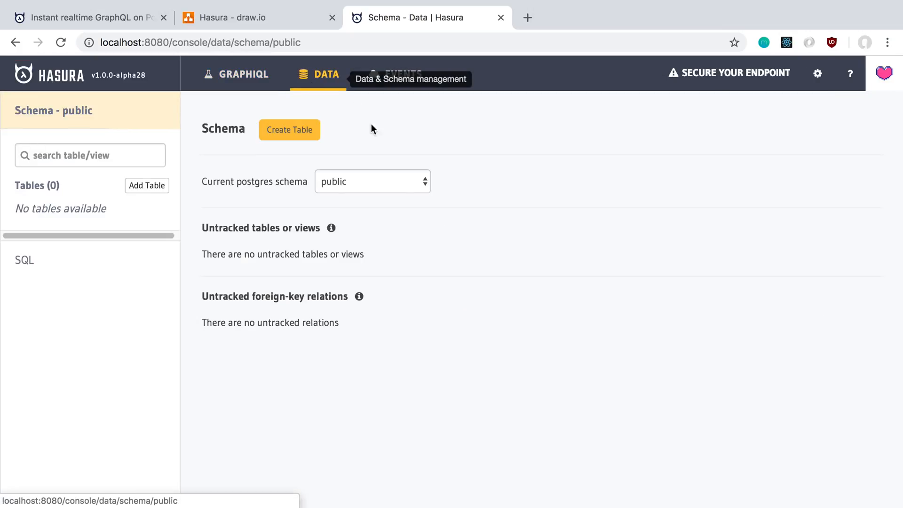
pyautogui.moveTo(520, 231)
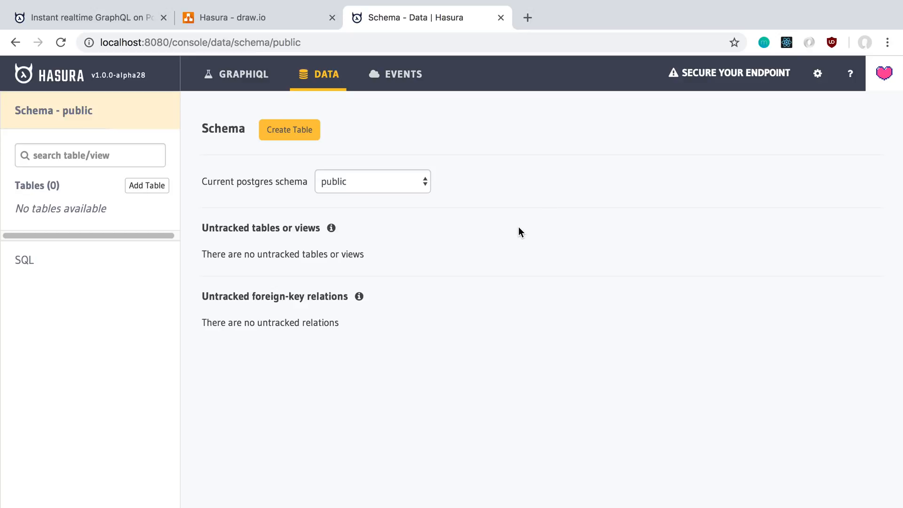
# Switch to the forum_example schema, track its person table, and return to GraphiQL
pyautogui.click(371, 181)
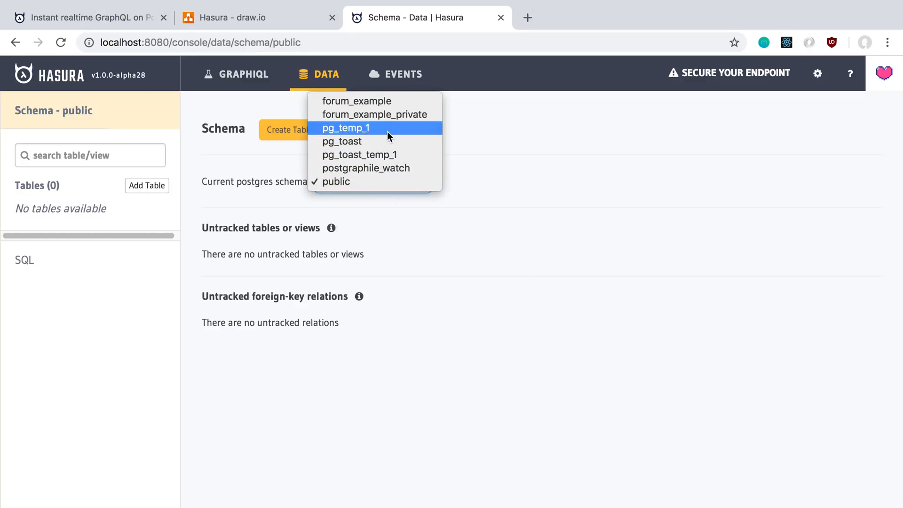
pyautogui.click(355, 100)
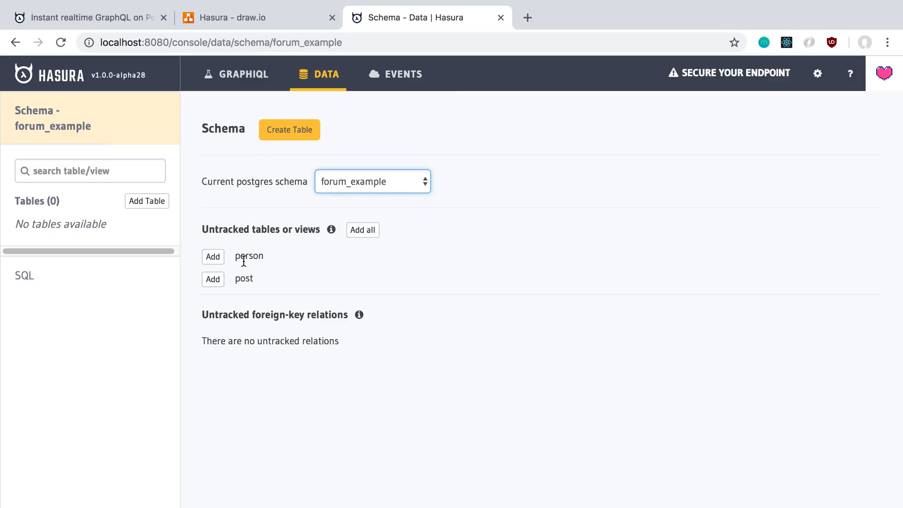
pyautogui.click(212, 256)
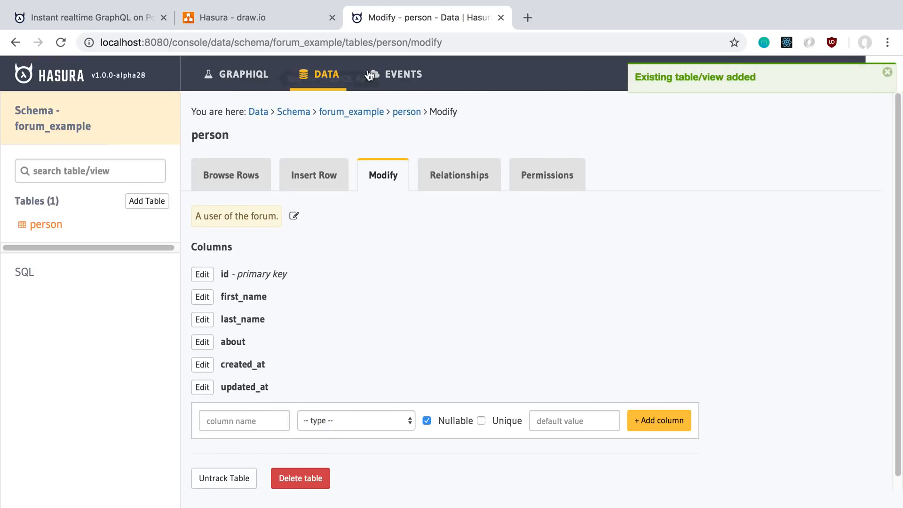
pyautogui.moveTo(178, 167)
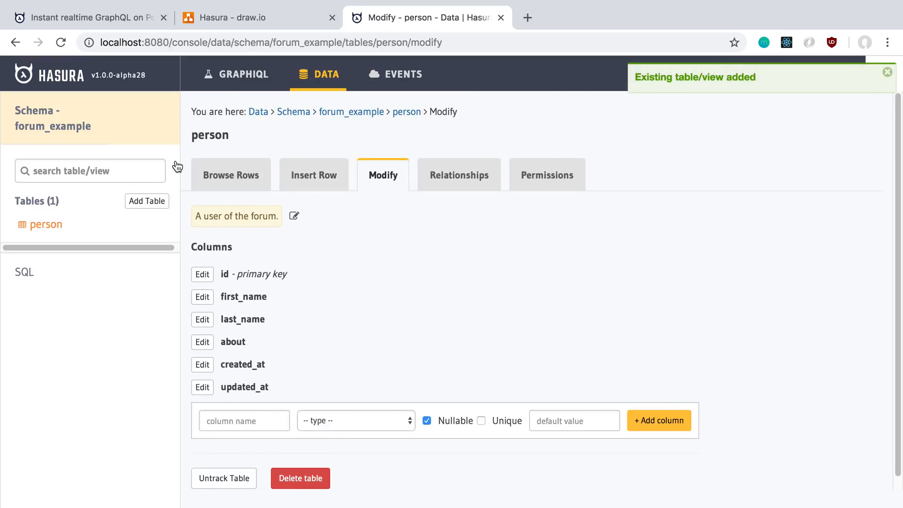
pyautogui.click(242, 74)
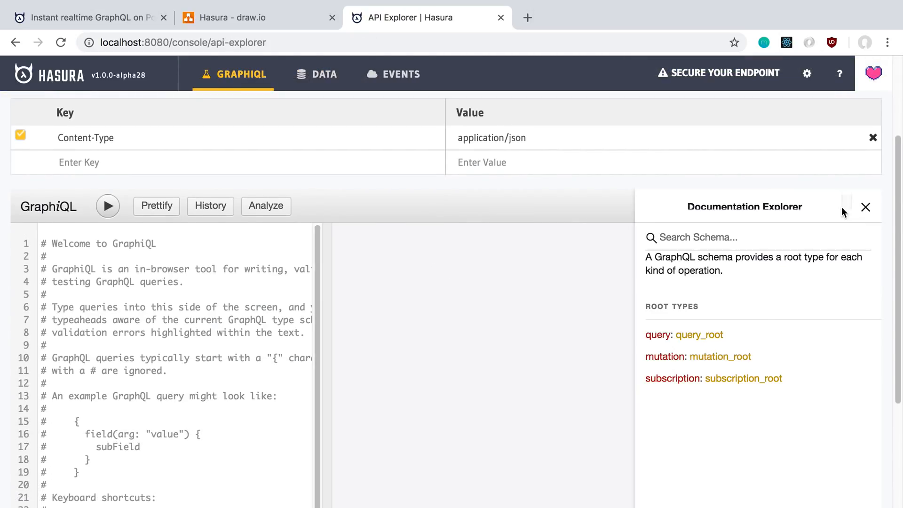
# Review forum_example_person fields under mutation_root and subscription_root, then return to the forum_example schema
pyautogui.scroll(-3)
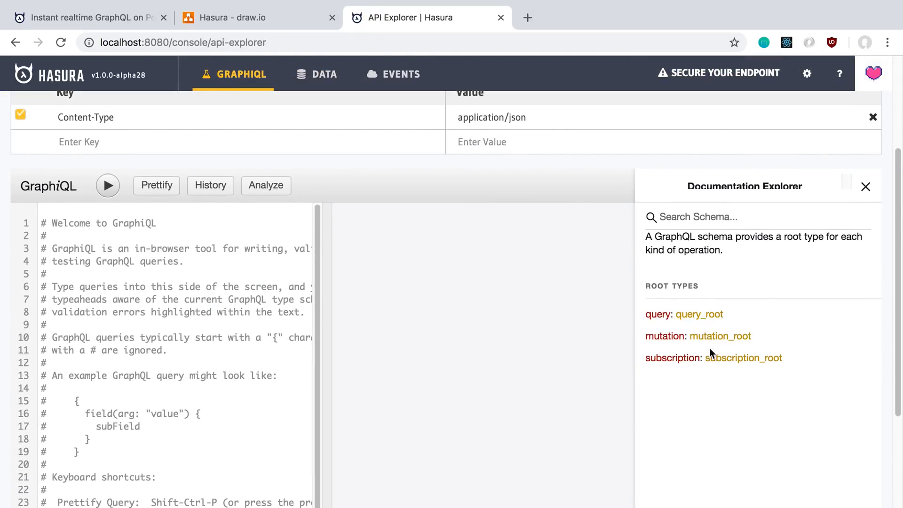
pyautogui.click(700, 315)
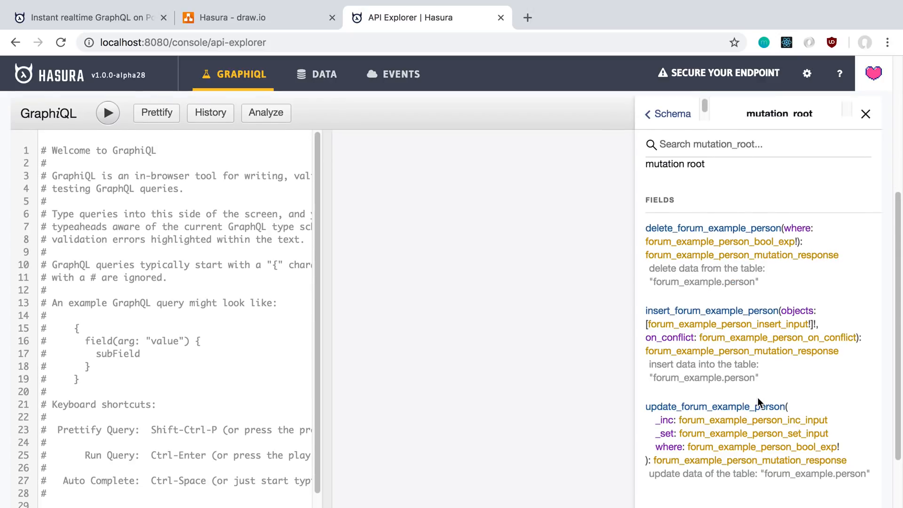
pyautogui.click(667, 113)
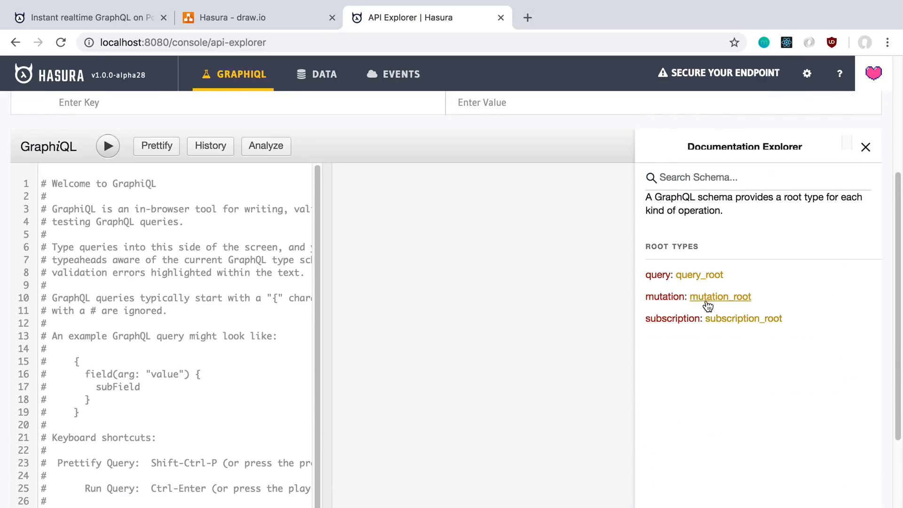
pyautogui.click(743, 319)
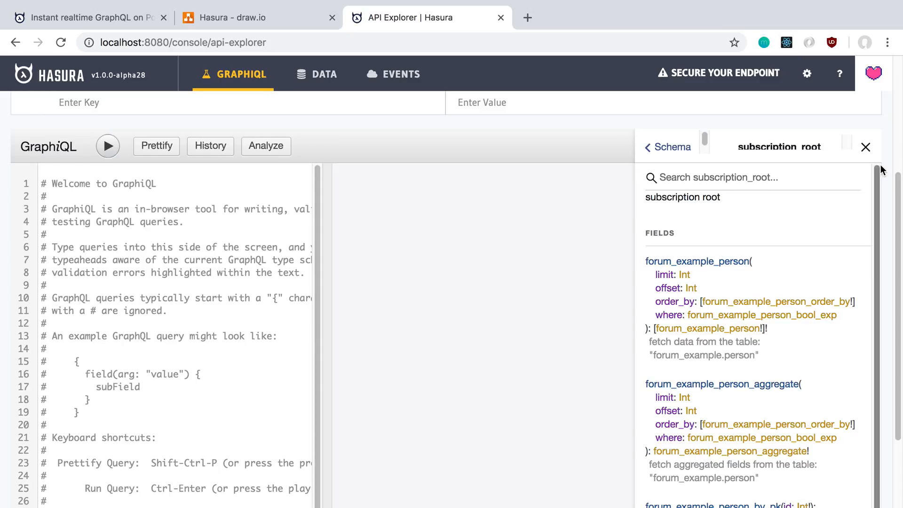
pyautogui.click(317, 73)
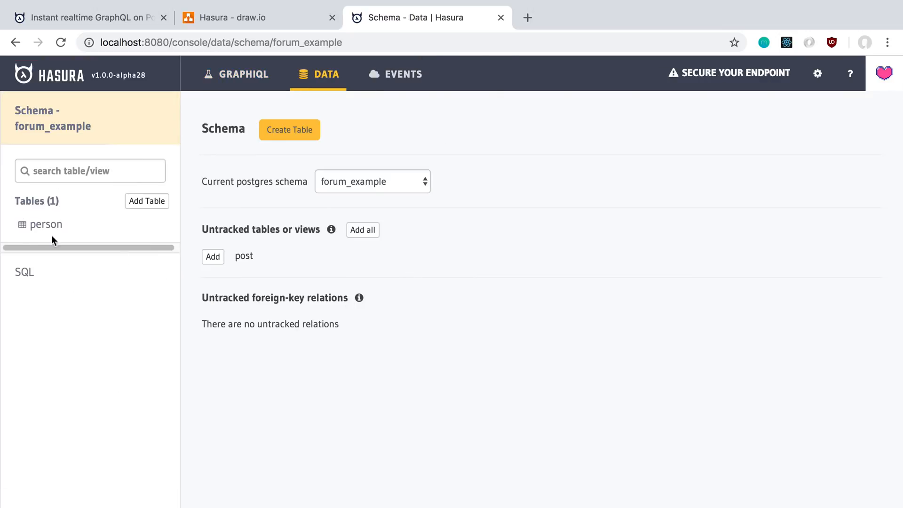
# Browse the person table's 11 rows, glancing twice at the empty Raw SQL page
pyautogui.click(47, 224)
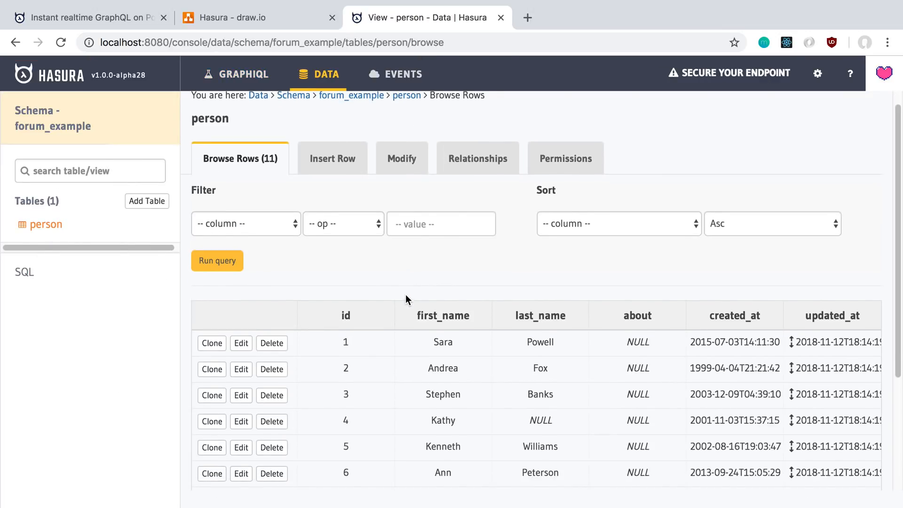
pyautogui.click(24, 271)
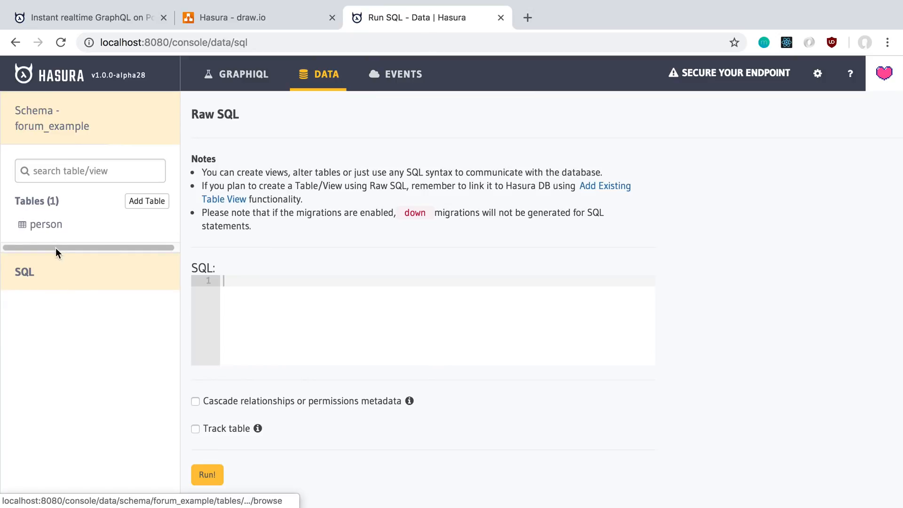
pyautogui.click(45, 224)
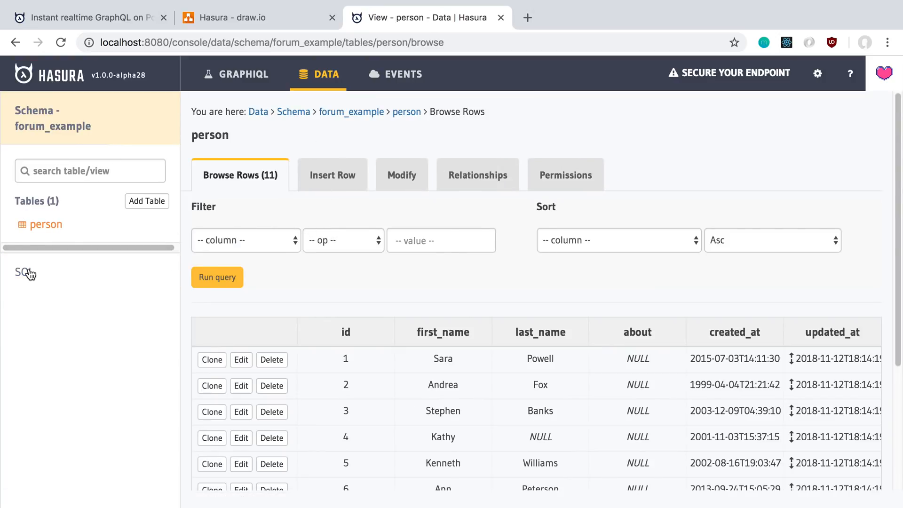
pyautogui.click(24, 272)
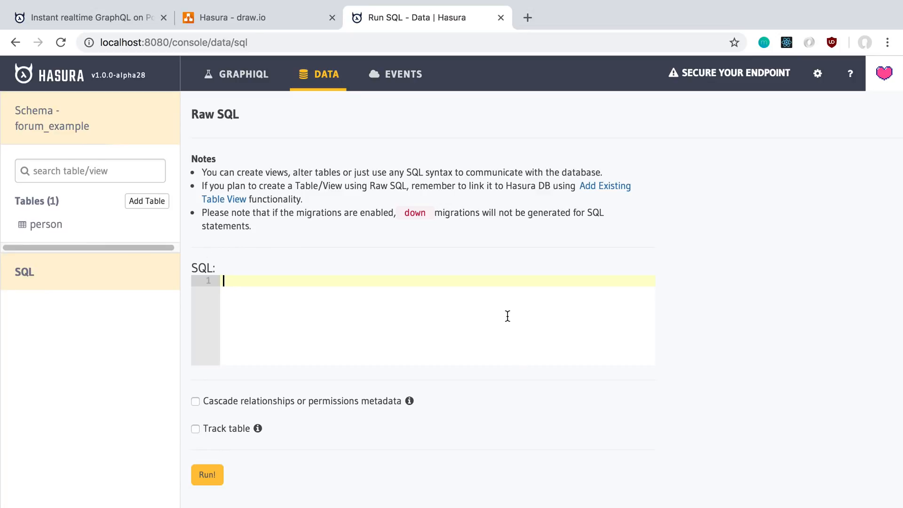
pyautogui.moveTo(280, 200)
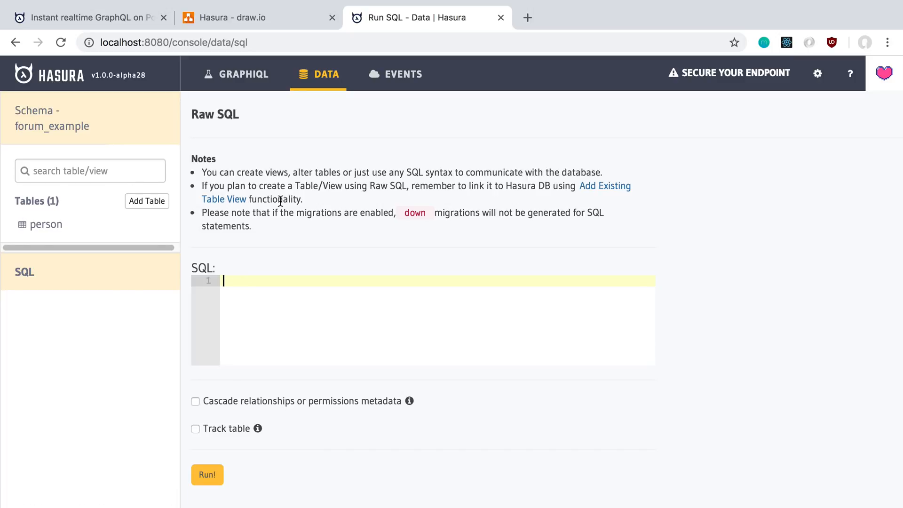
pyautogui.moveTo(316, 308)
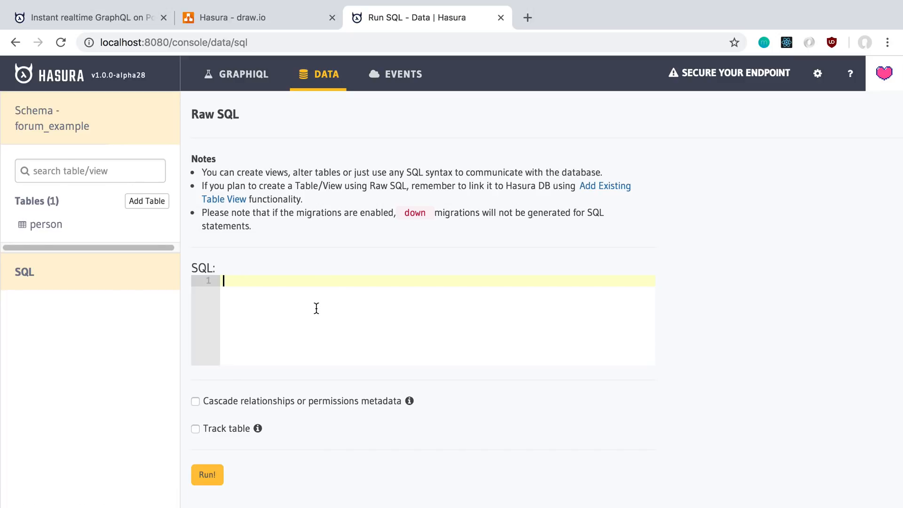
pyautogui.click(46, 223)
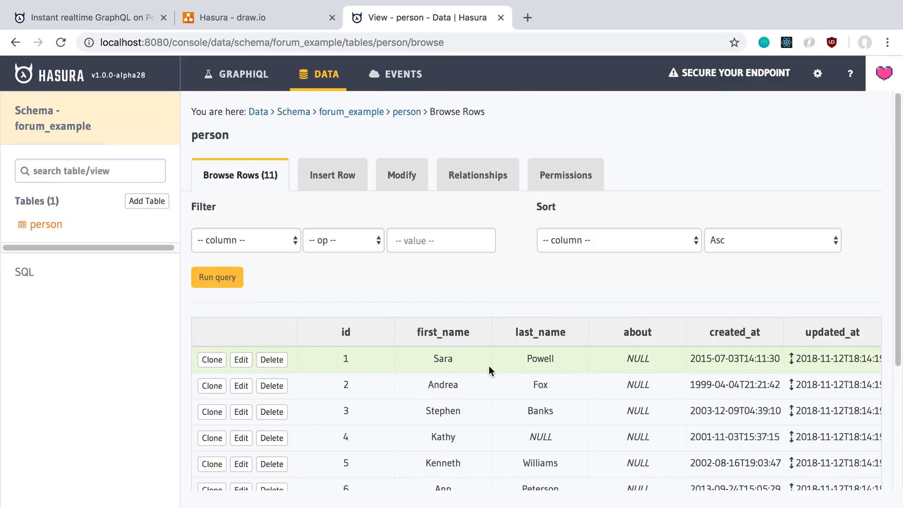
pyautogui.moveTo(466, 290)
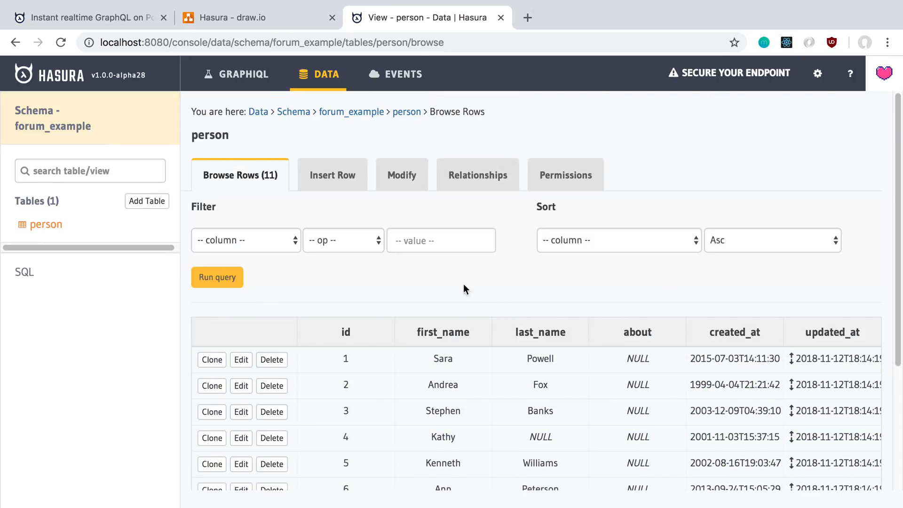
# Look through person's Insert Row, Modify and Relationships views, ending on admin-only Permissions
pyautogui.click(332, 174)
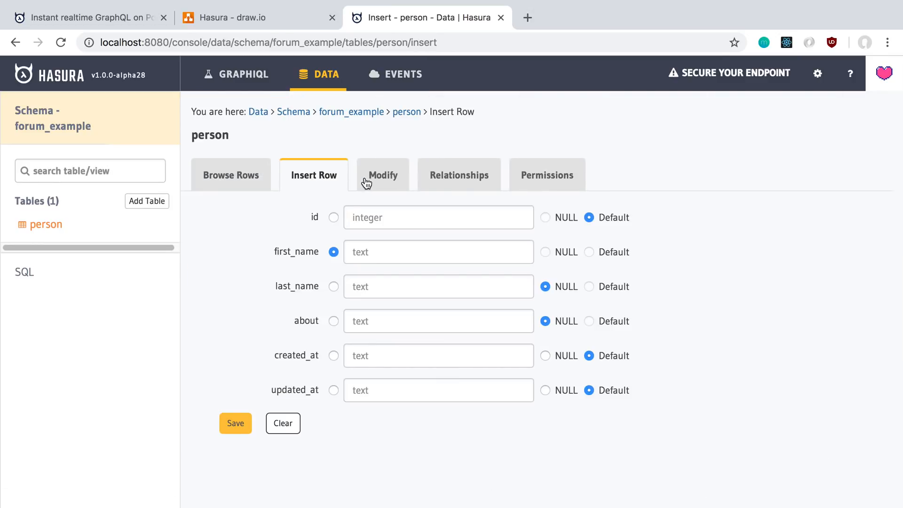
pyautogui.click(382, 175)
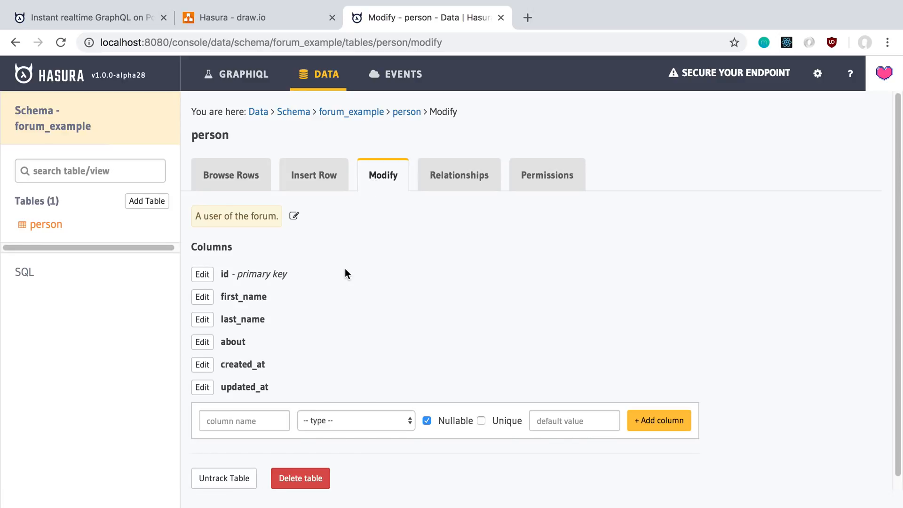
pyautogui.moveTo(202, 274)
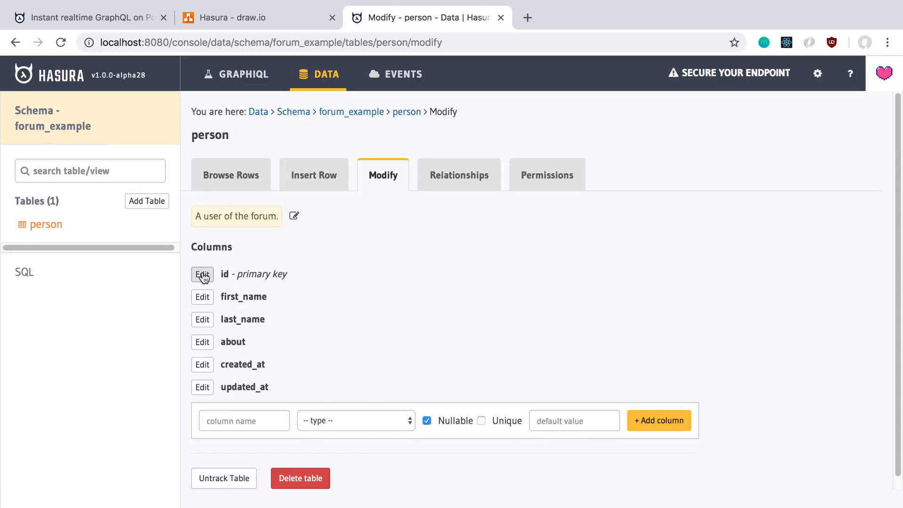
pyautogui.click(459, 175)
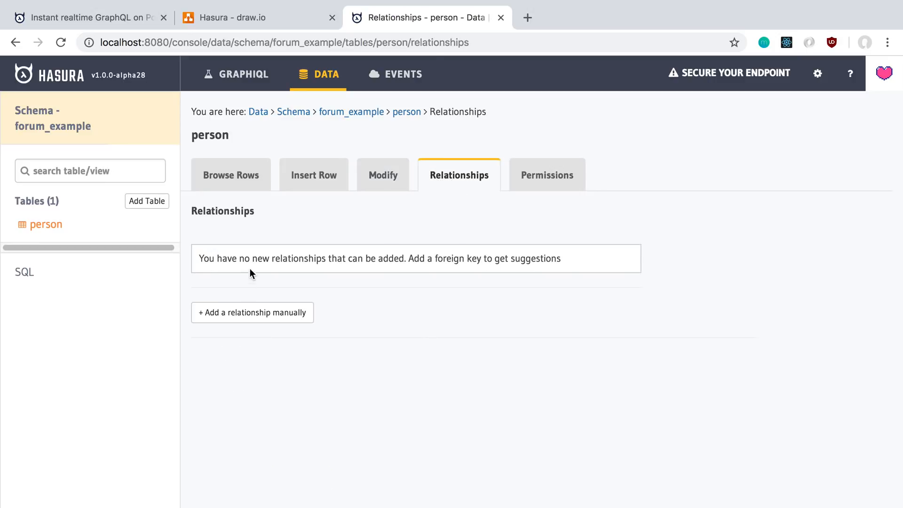
pyautogui.moveTo(529, 172)
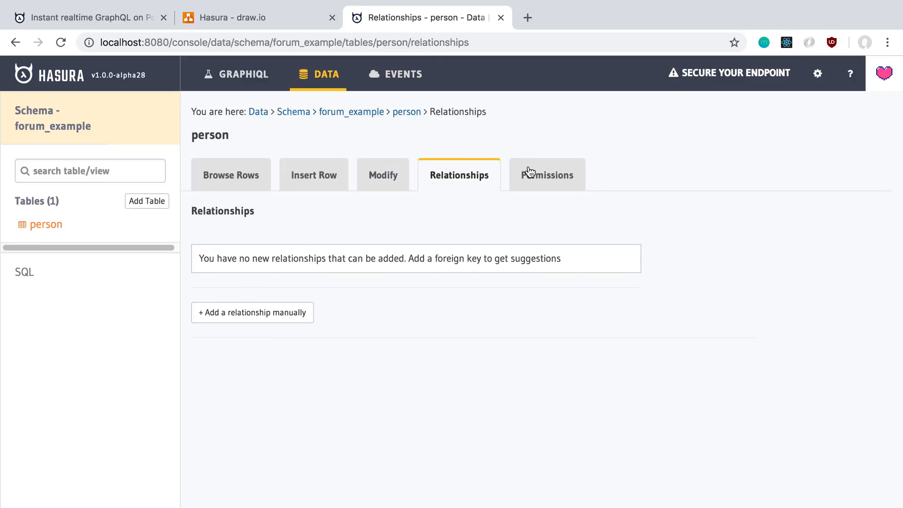
pyautogui.click(546, 175)
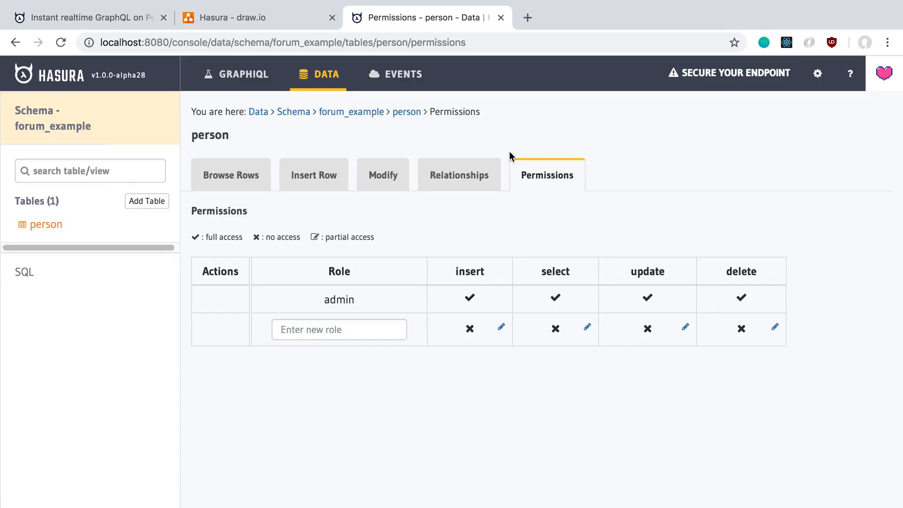
pyautogui.moveTo(379, 318)
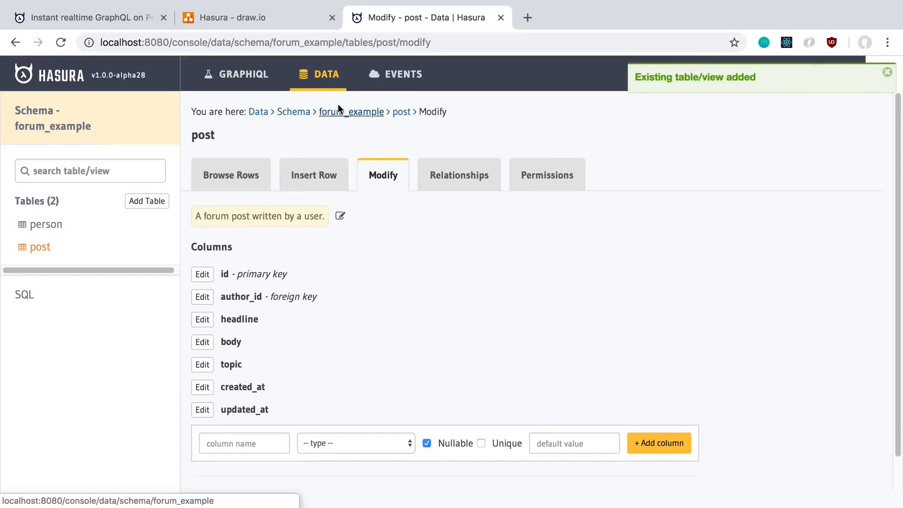
# Switch to the forum_example_private schema and track its person_account table
pyautogui.click(293, 112)
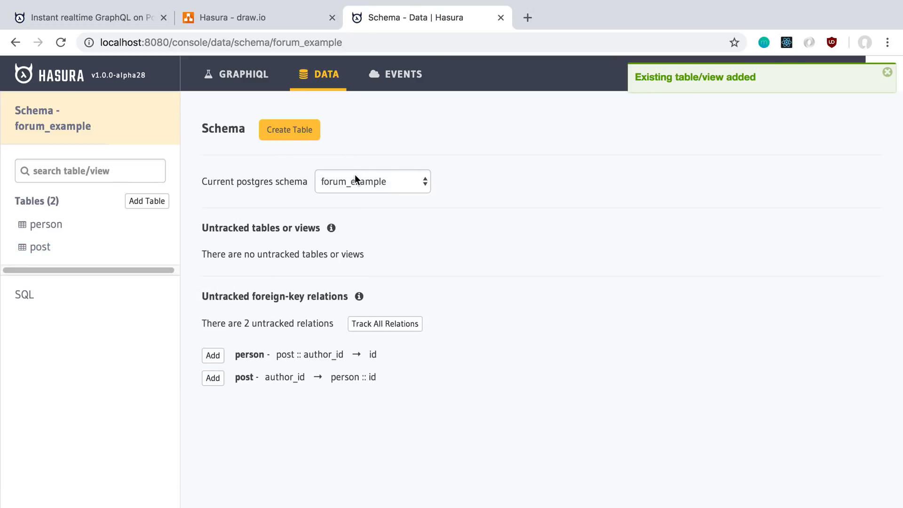
pyautogui.click(373, 180)
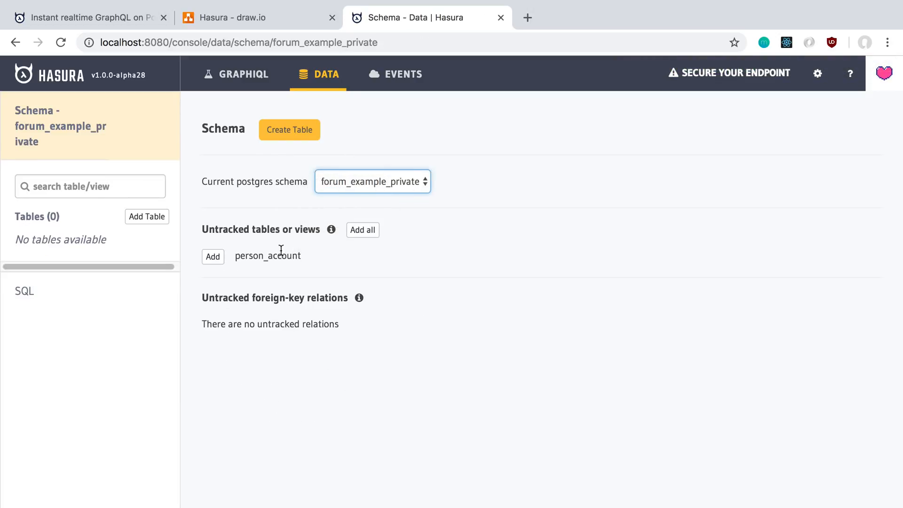
pyautogui.click(212, 256)
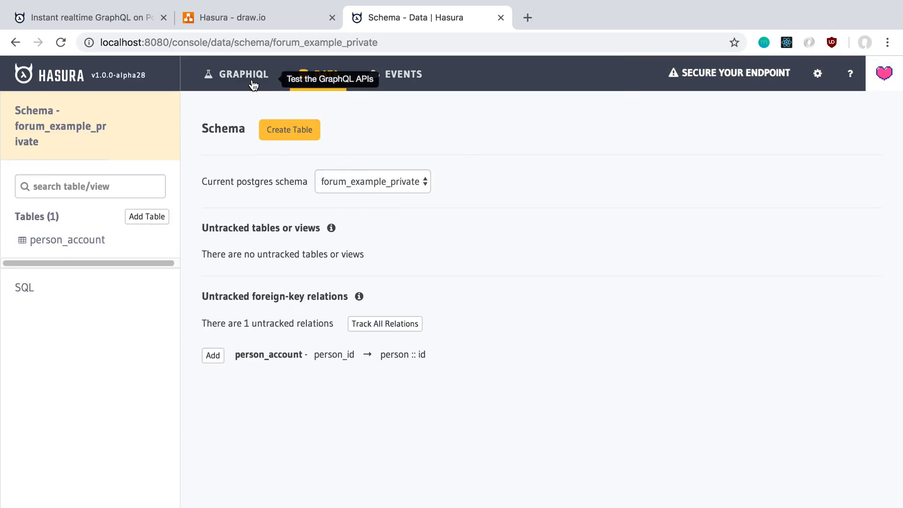
pyautogui.click(243, 74)
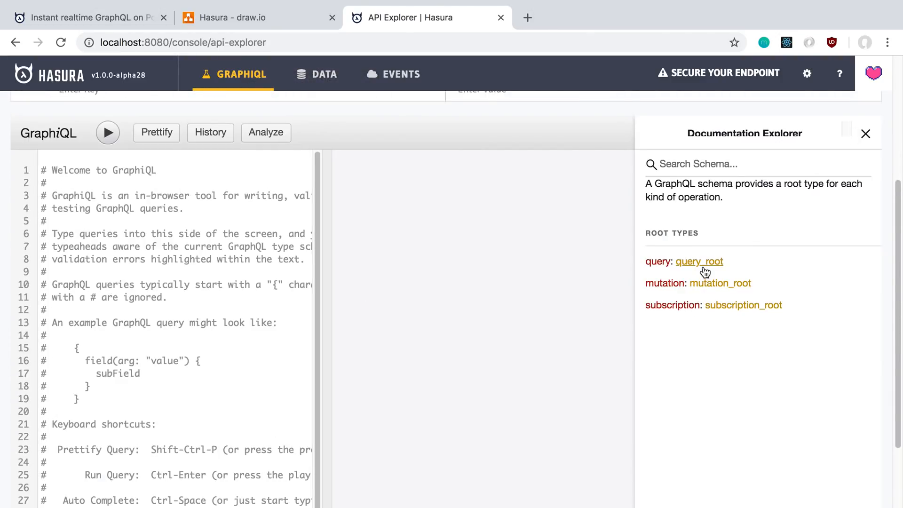
pyautogui.click(698, 261)
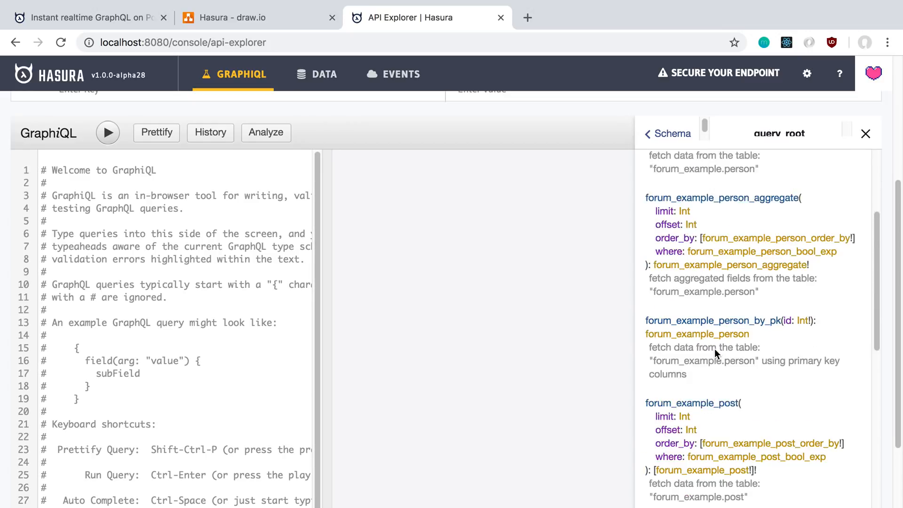
pyautogui.scroll(-3)
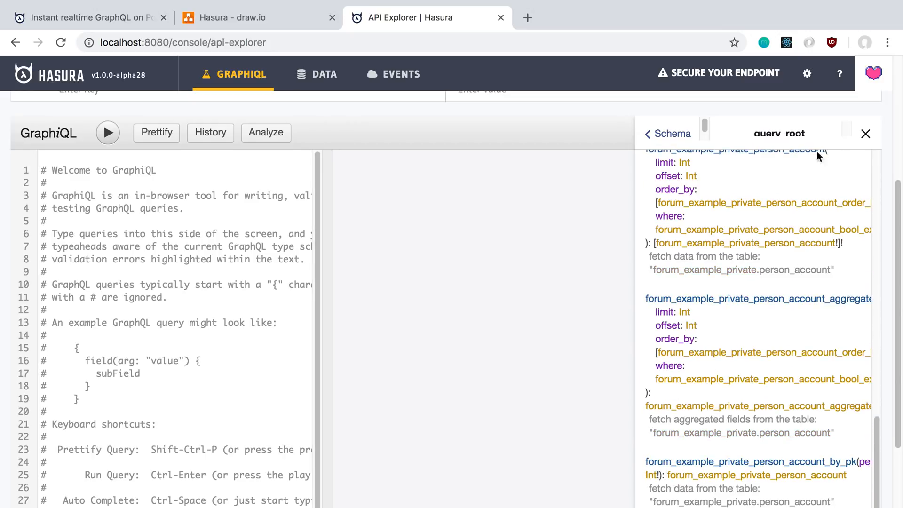
pyautogui.click(325, 74)
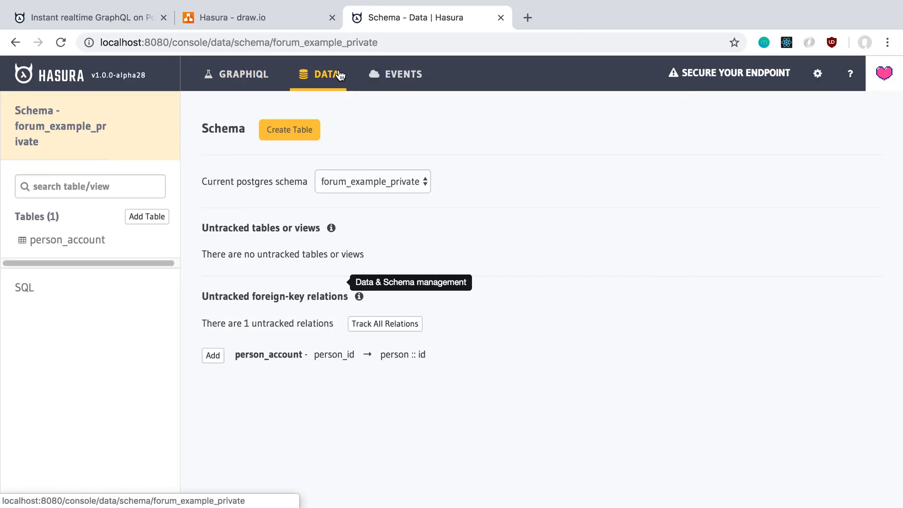
# Add the suggested person_id object relationship on person_account, naming it 'persons'
pyautogui.click(68, 240)
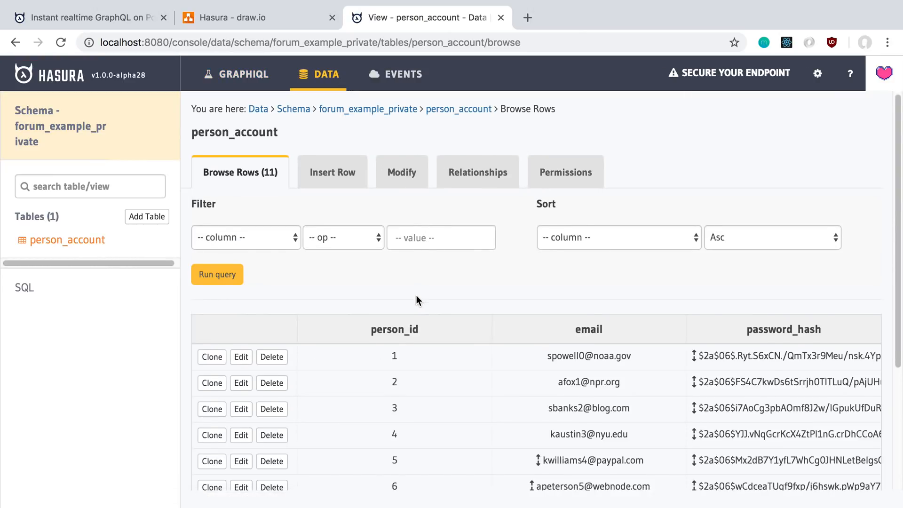
pyautogui.scroll(-3)
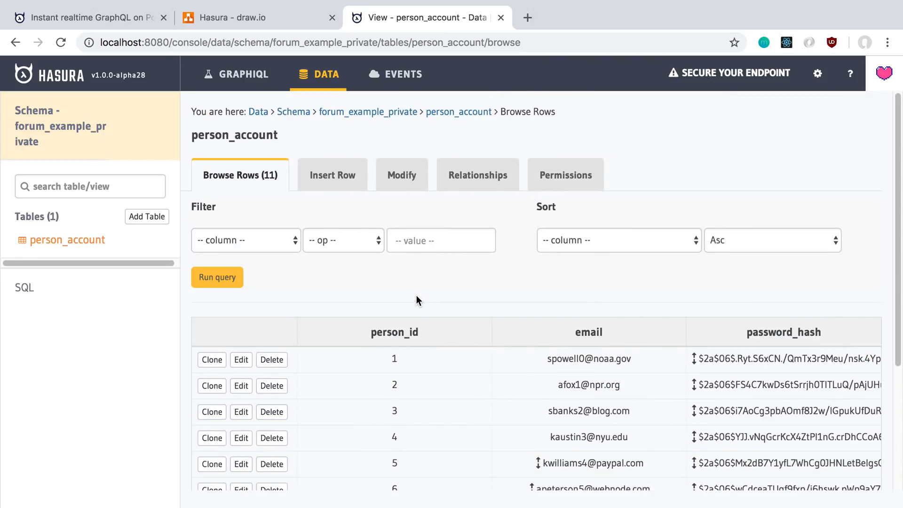
pyautogui.click(477, 174)
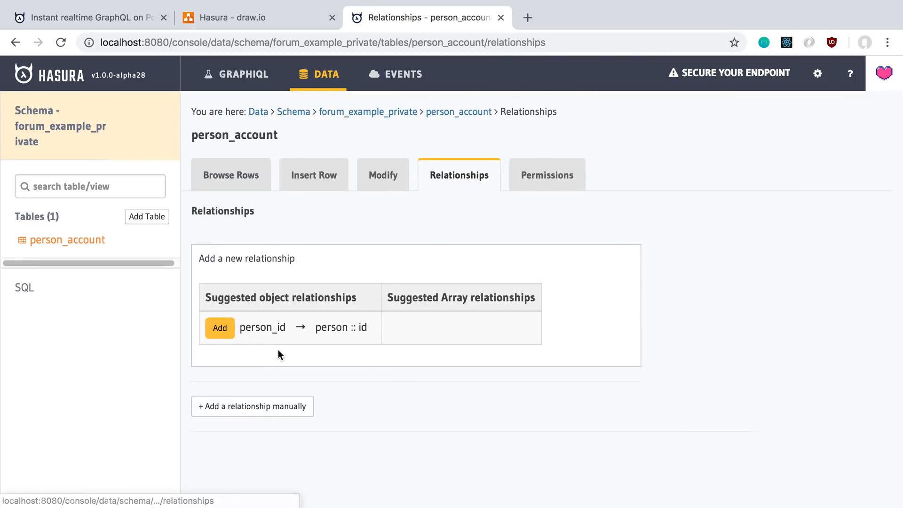
pyautogui.moveTo(272, 260)
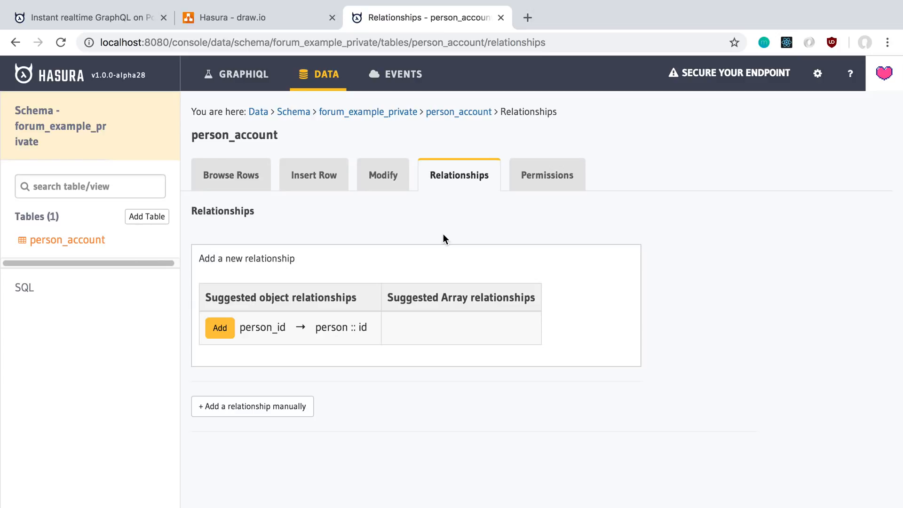
pyautogui.click(219, 328)
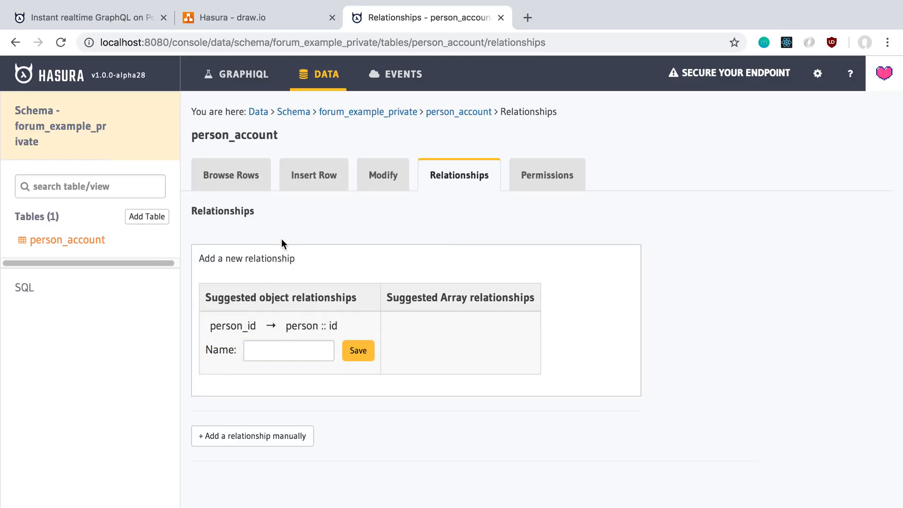
pyautogui.click(357, 350)
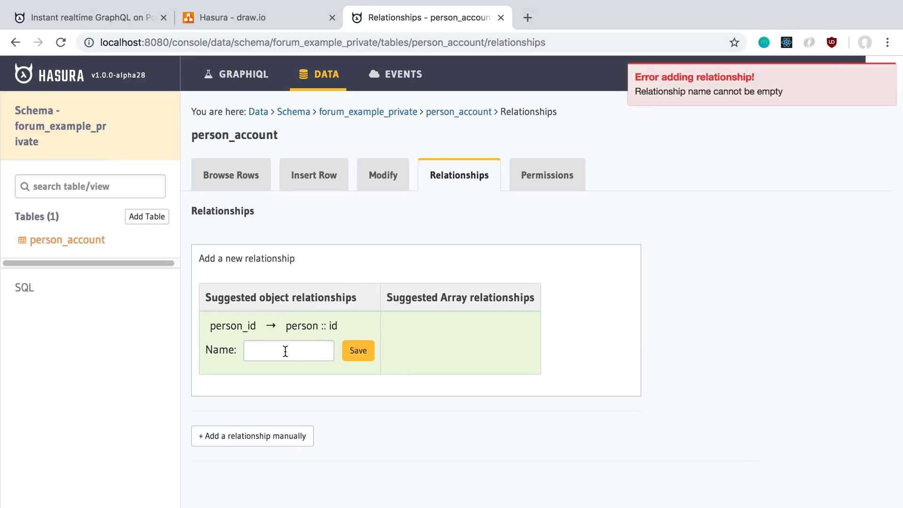
pyautogui.write('persons')
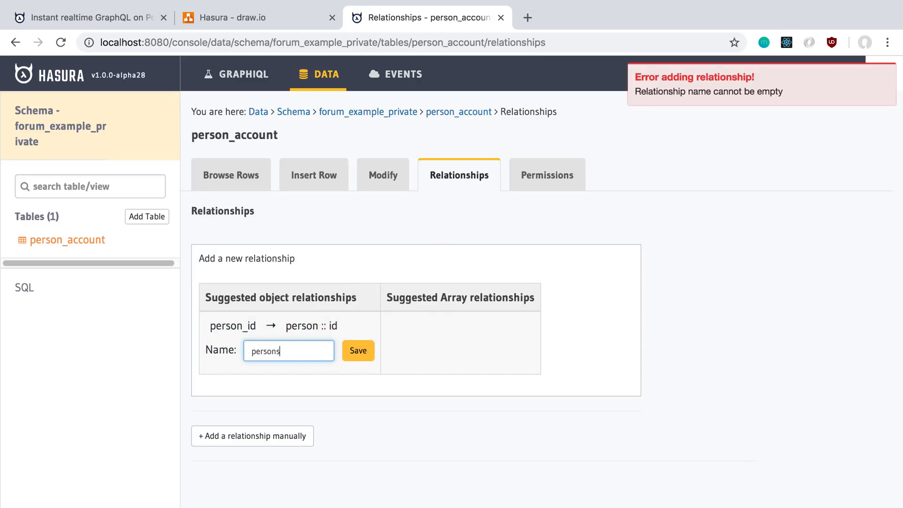
pyautogui.click(357, 350)
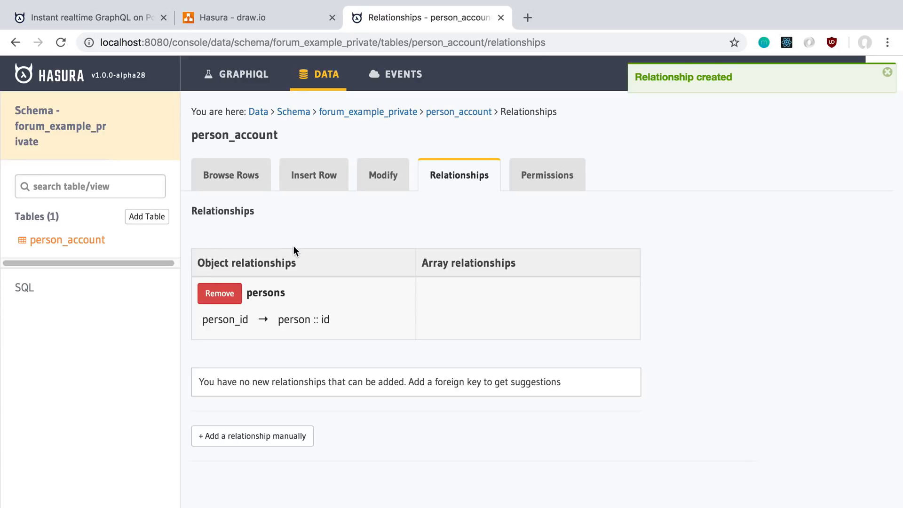
pyautogui.moveTo(546, 174)
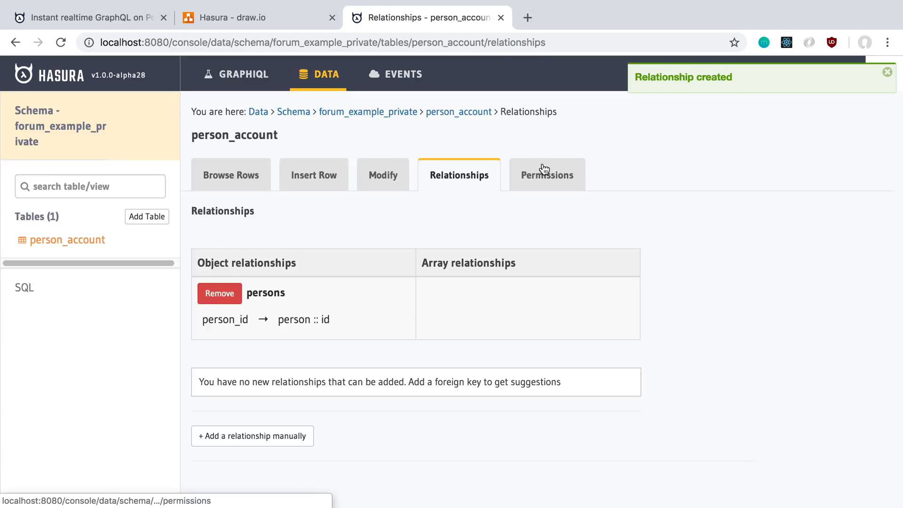
# View person_account rows with the new persons column, then point out Hasura in the diagram
pyautogui.click(231, 175)
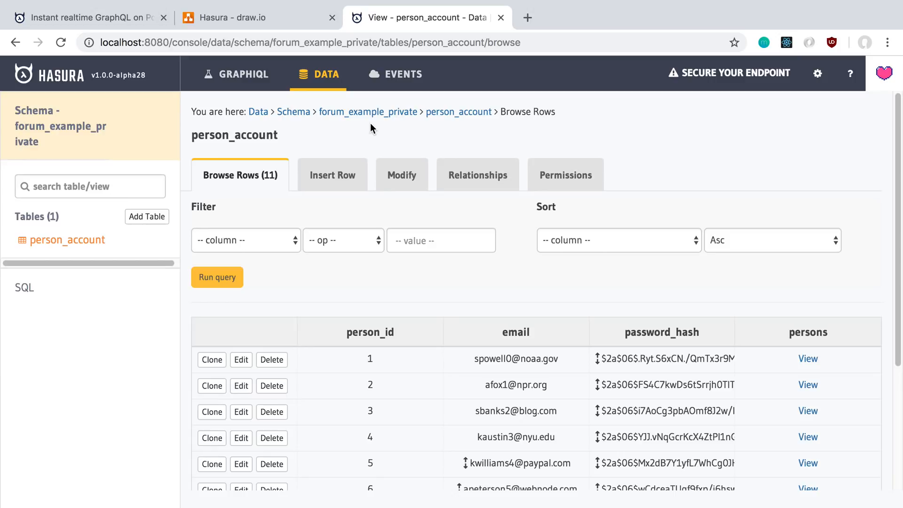
pyautogui.click(395, 74)
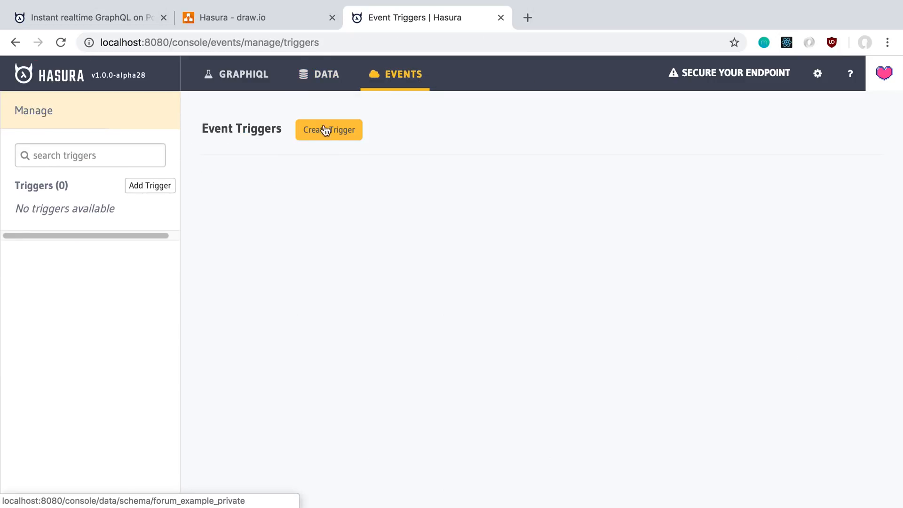
pyautogui.click(325, 74)
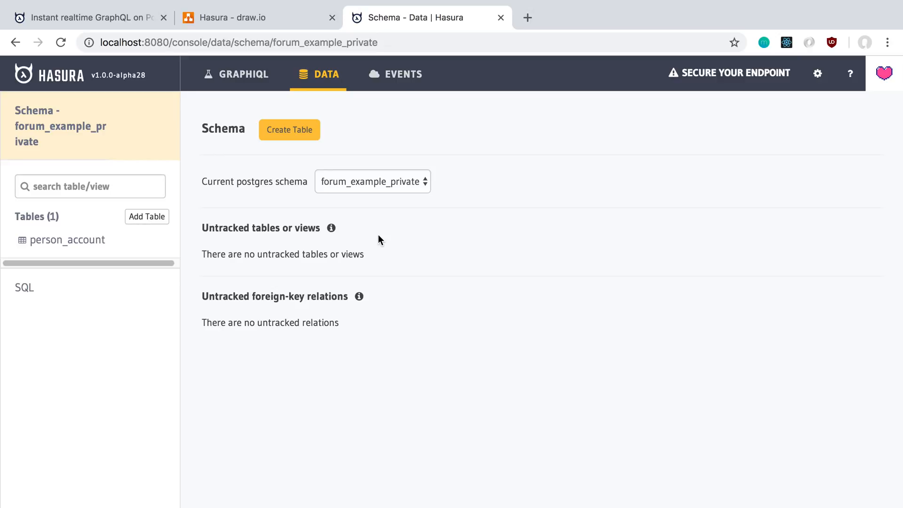
pyautogui.click(236, 18)
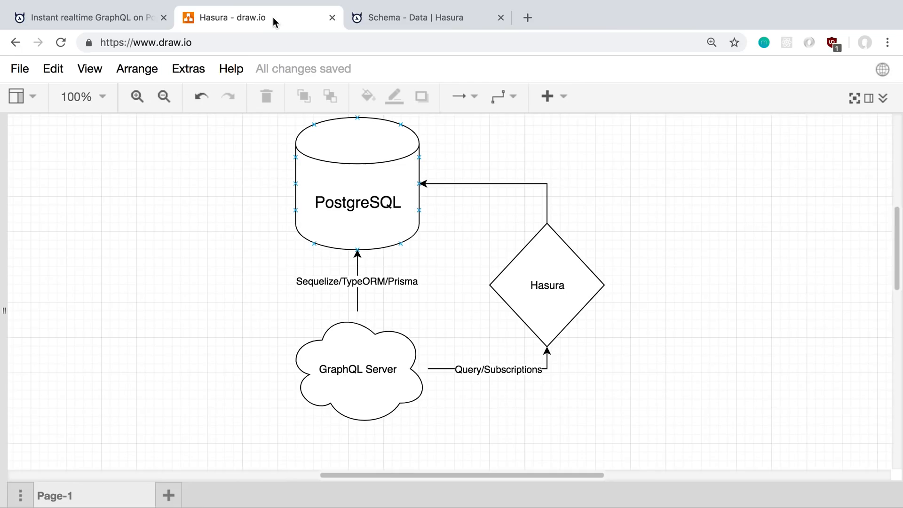
pyautogui.click(547, 285)
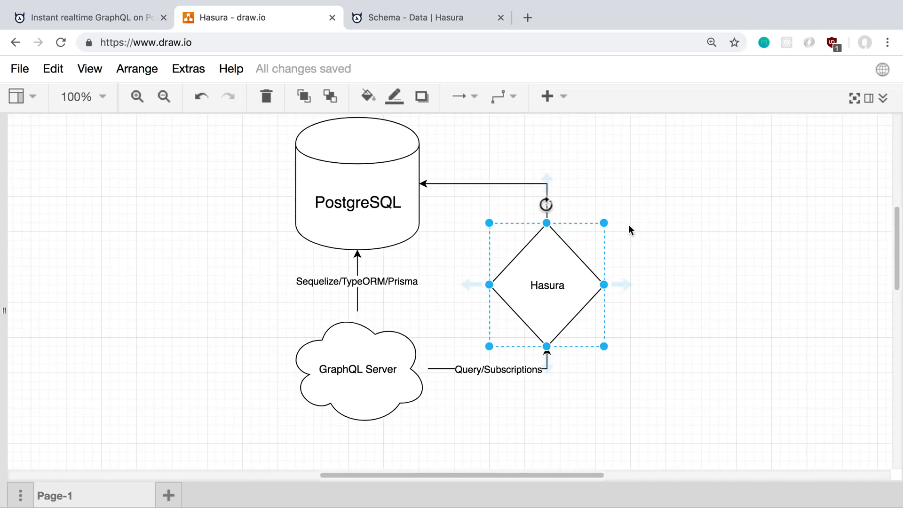
pyautogui.click(429, 17)
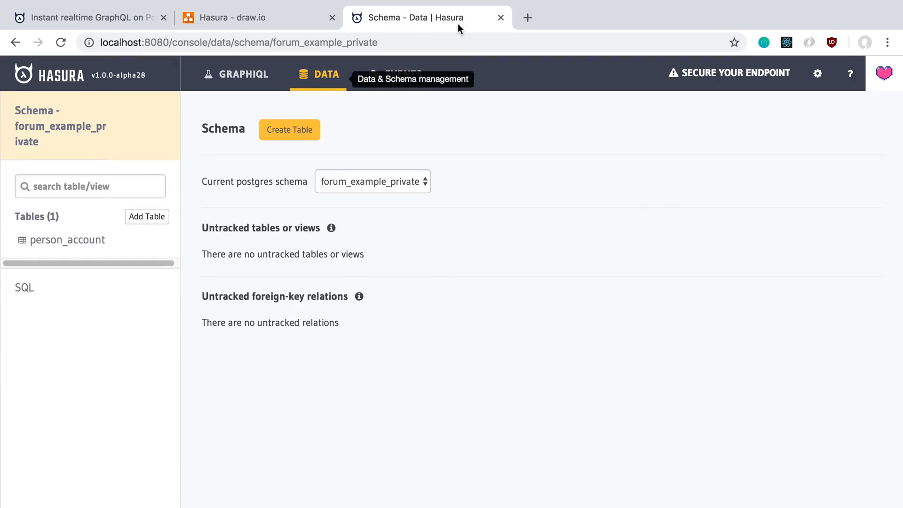
# Browse forum_example_person query fields in the GraphiQL docs, then return to the draw.io diagram
pyautogui.click(243, 74)
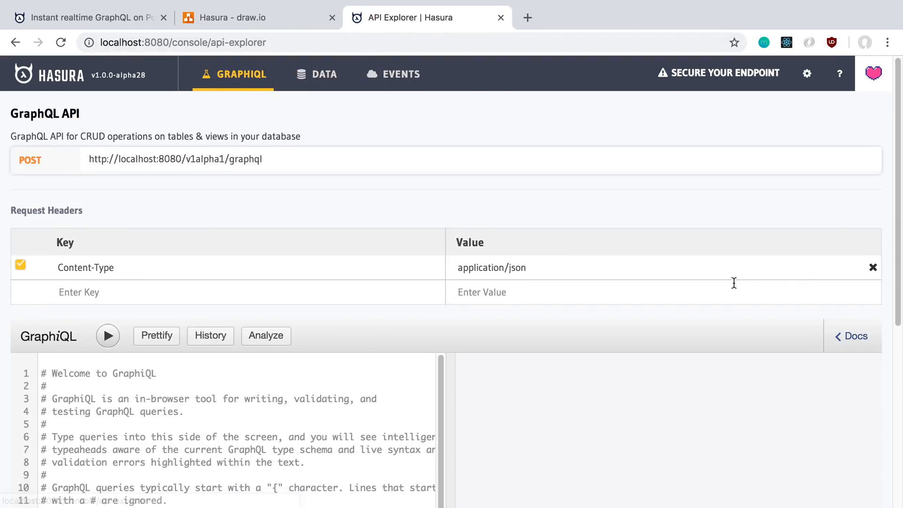
pyautogui.scroll(-3)
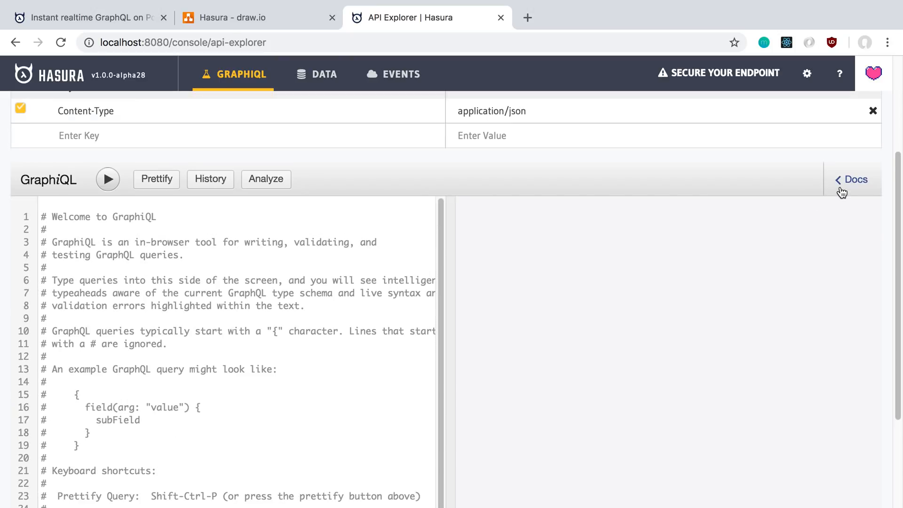
pyautogui.click(854, 180)
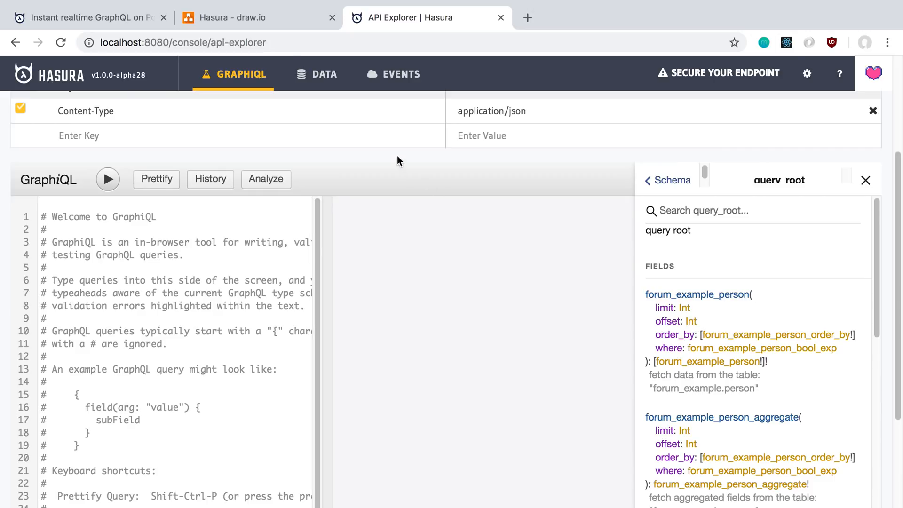
pyautogui.click(257, 17)
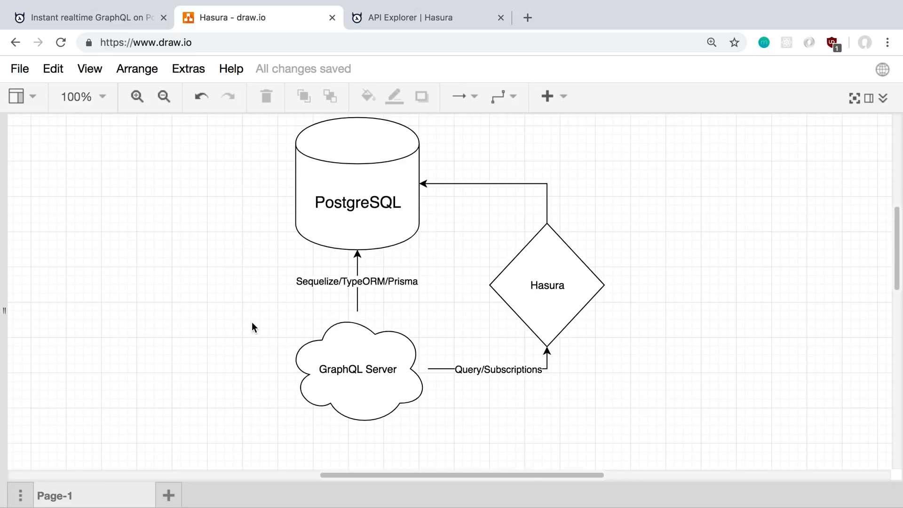
pyautogui.moveTo(293, 327)
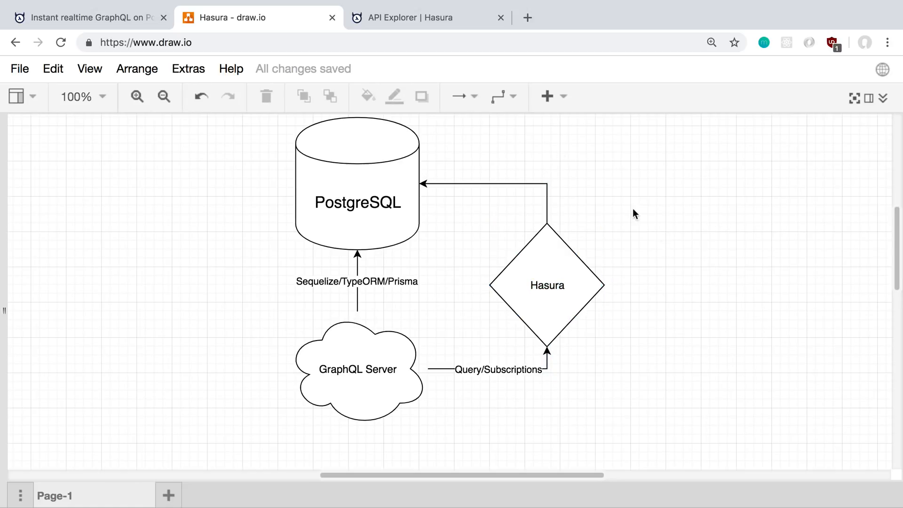
# Leave the PostgreSQL, Hasura and GraphQL Server diagram for the API Explorer | Hasura tab
pyautogui.click(428, 17)
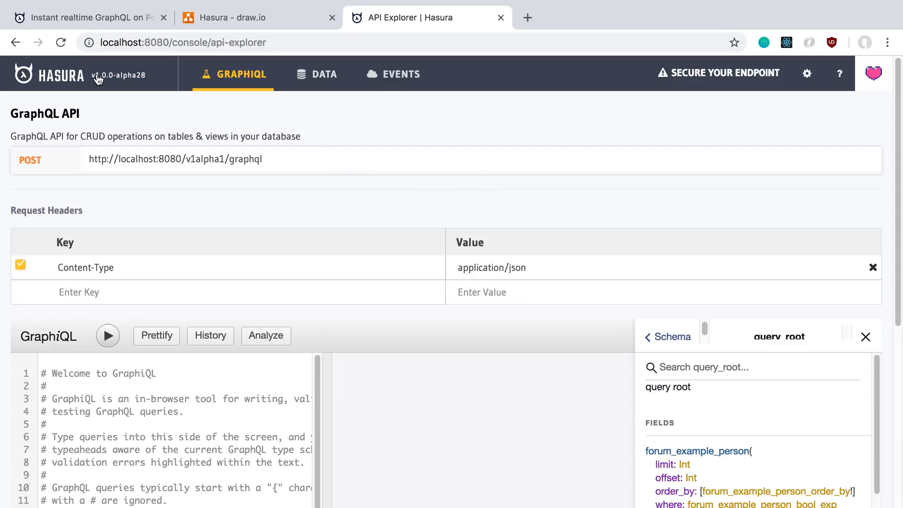
pyautogui.moveTo(357, 126)
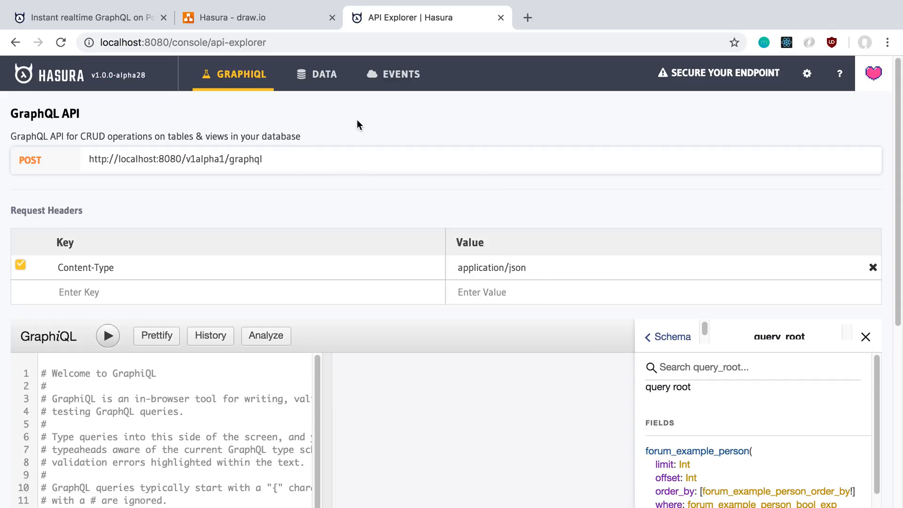
pyautogui.moveTo(530, 117)
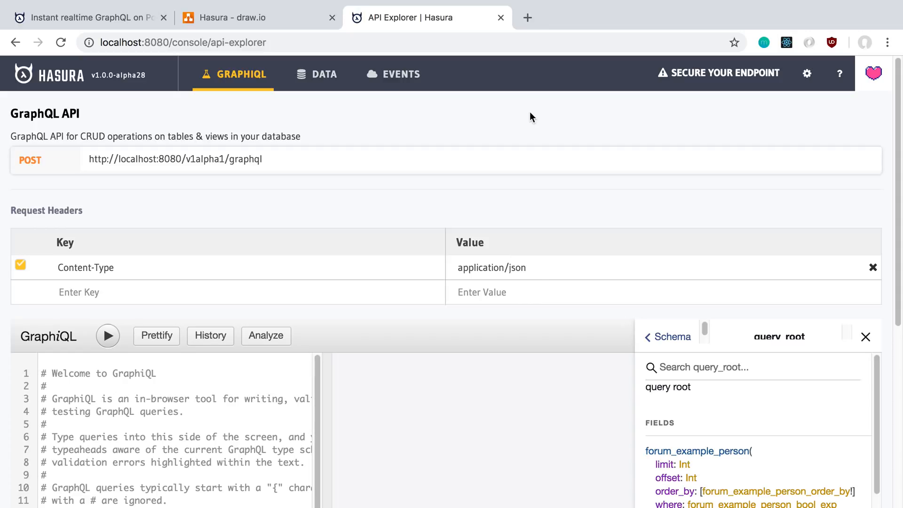